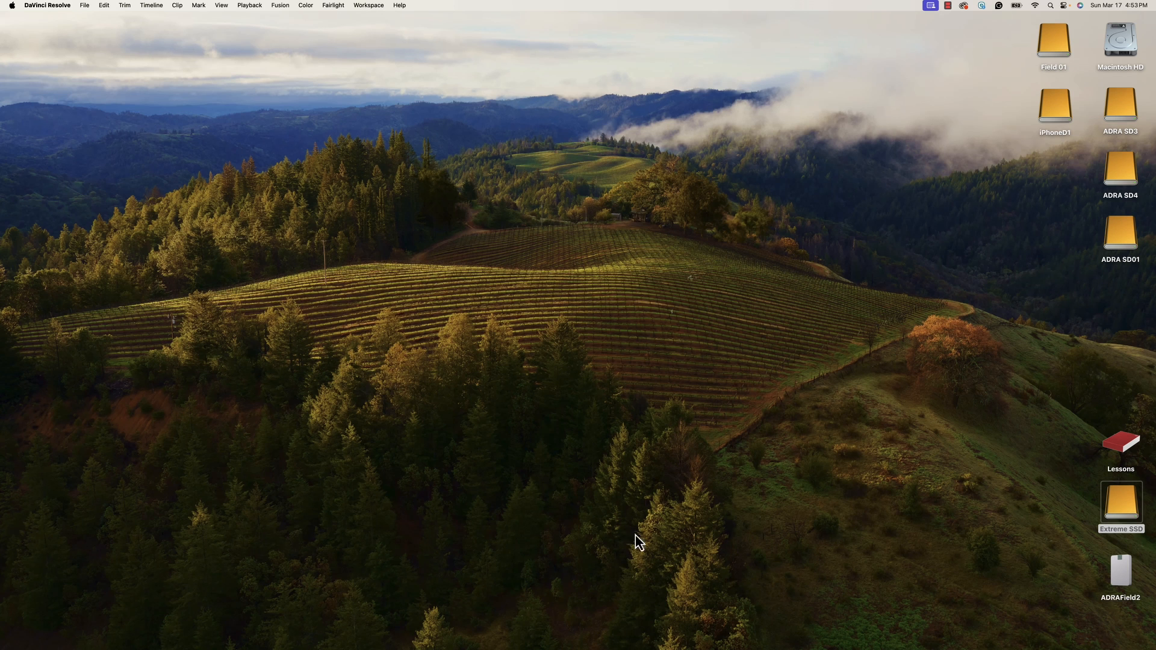
{"action": "mouse_move", "coordinate": [654, 523]}
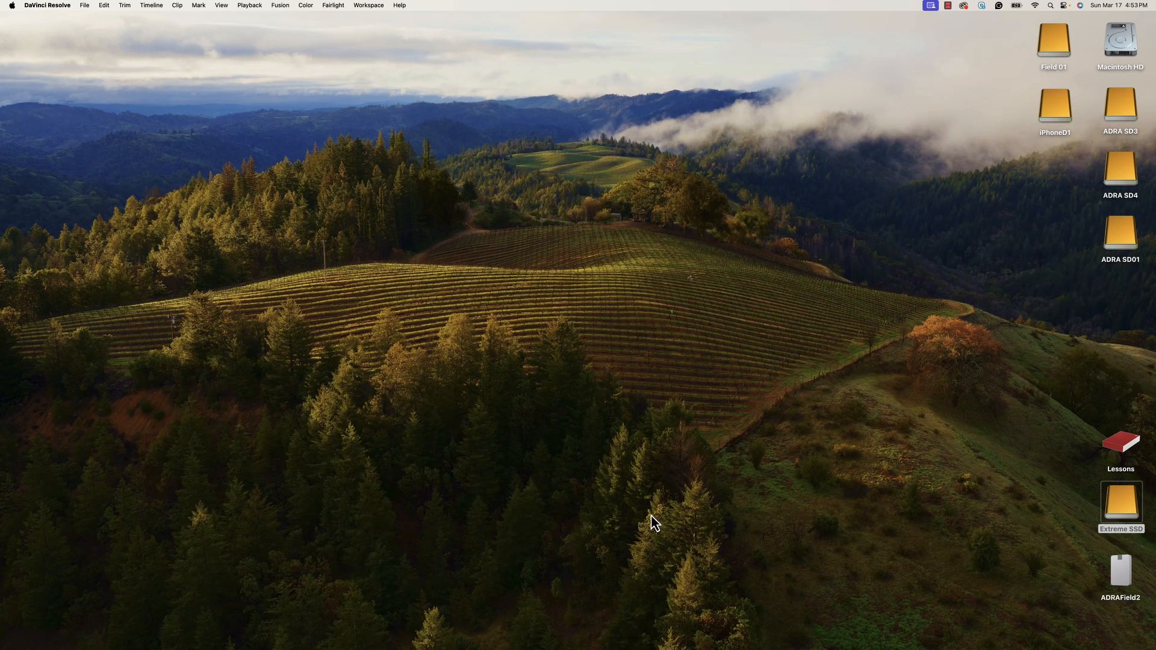
{"action": "mouse_move", "coordinate": [801, 541]}
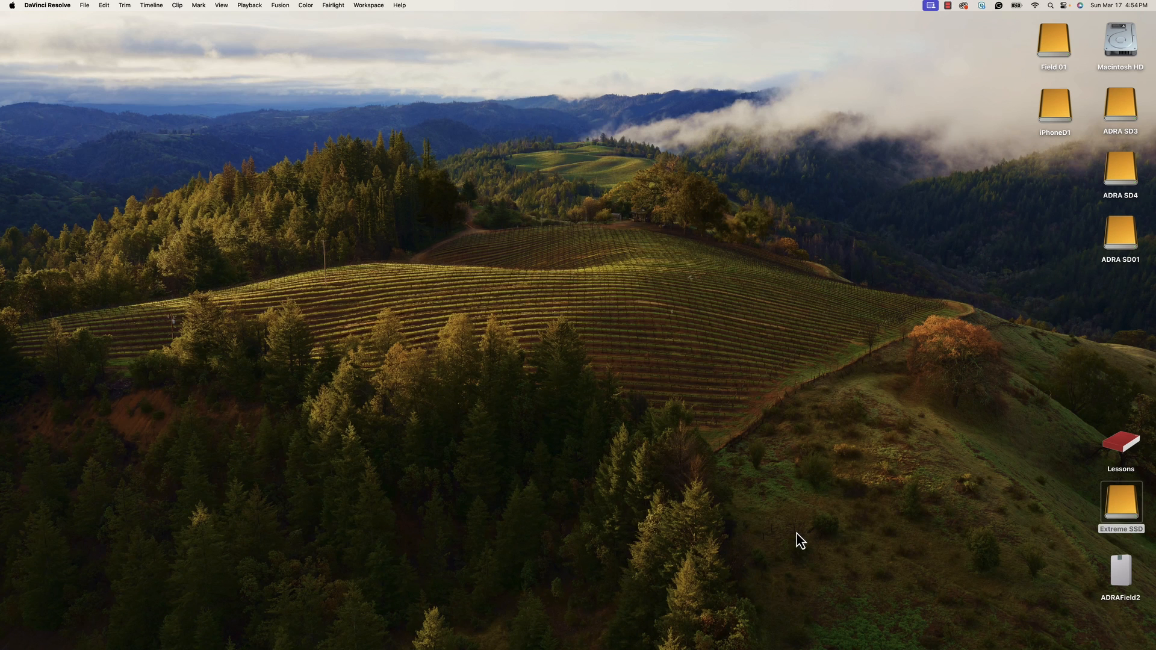
{"action": "mouse_move", "coordinate": [704, 519]}
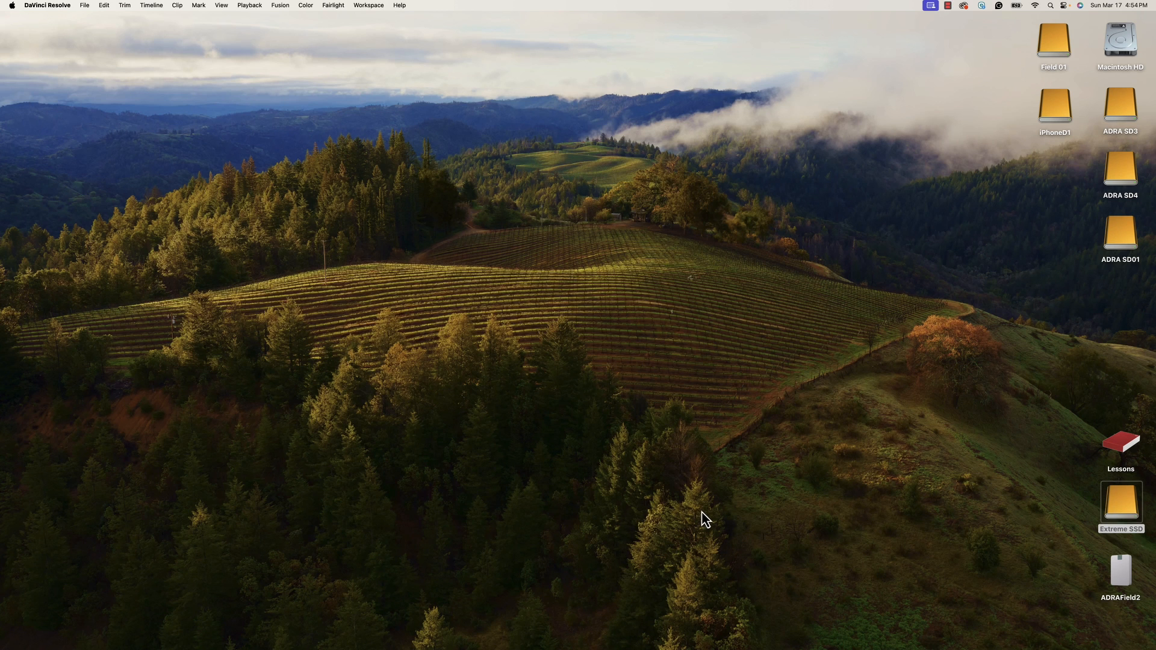
{"action": "mouse_move", "coordinate": [643, 638]}
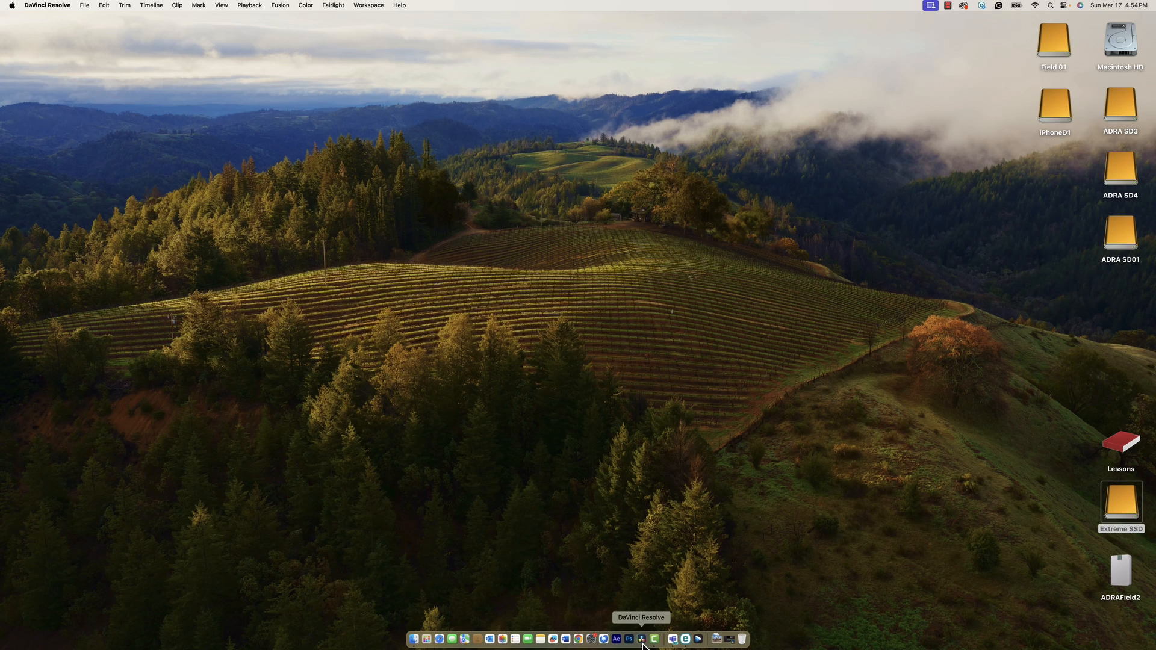
Bring DaVinci Resolve forward and select the interview MXF video and REC00003.WAV audio clips.
{"action": "left_click", "coordinate": [641, 640]}
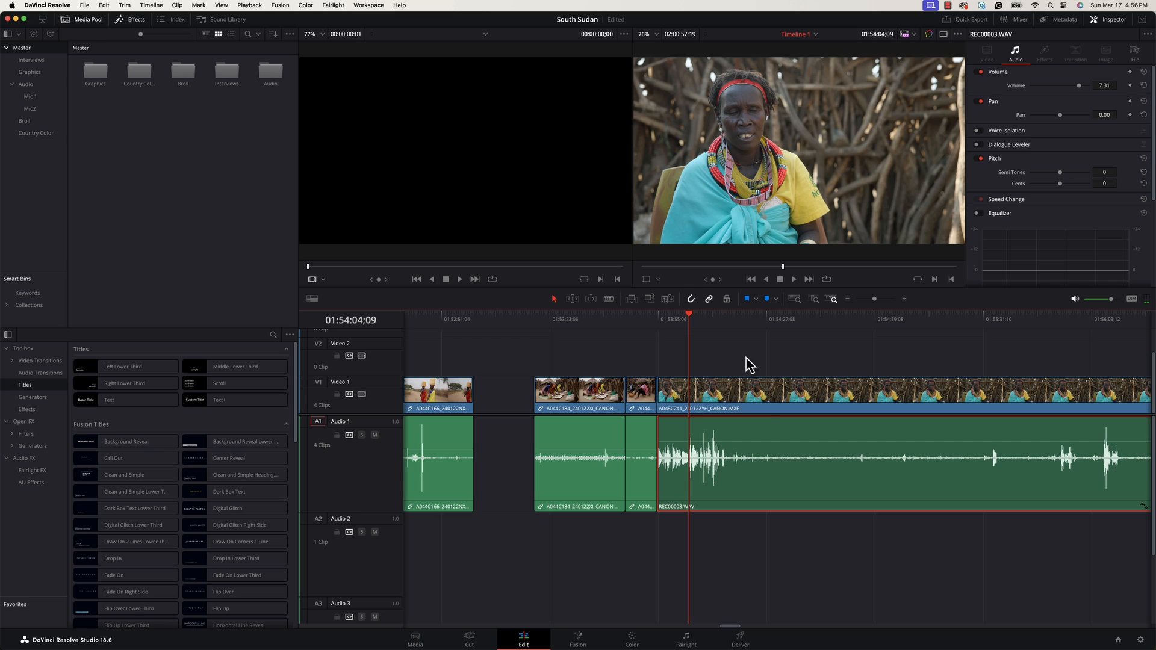
{"action": "mouse_move", "coordinate": [785, 545]}
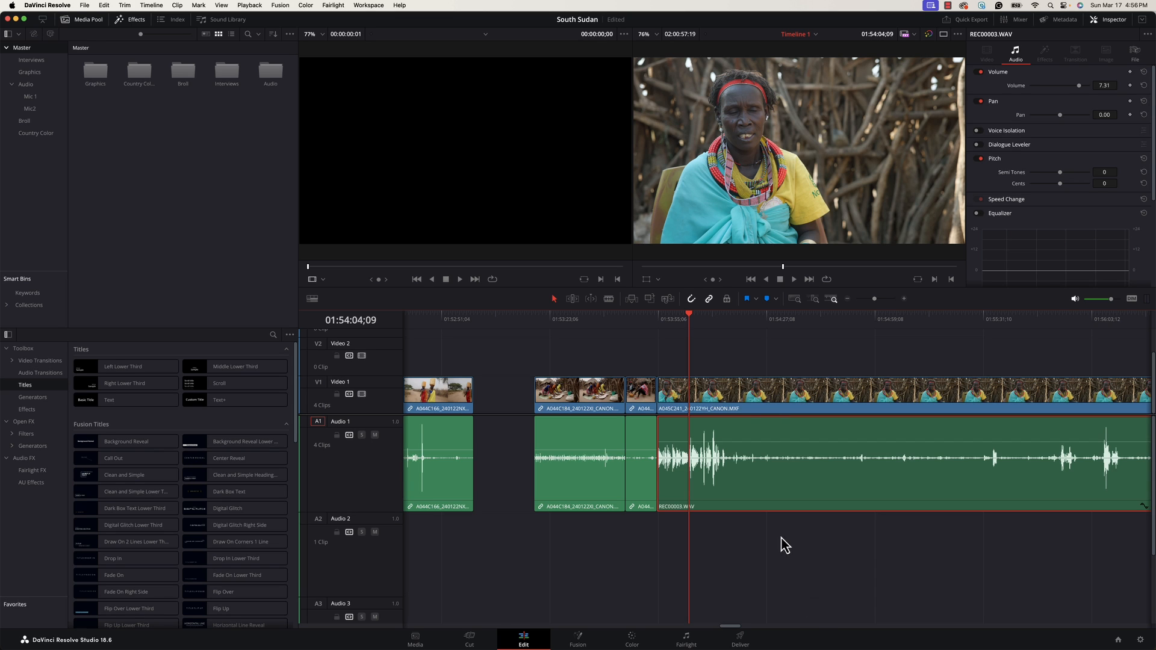
{"action": "mouse_move", "coordinate": [761, 577]}
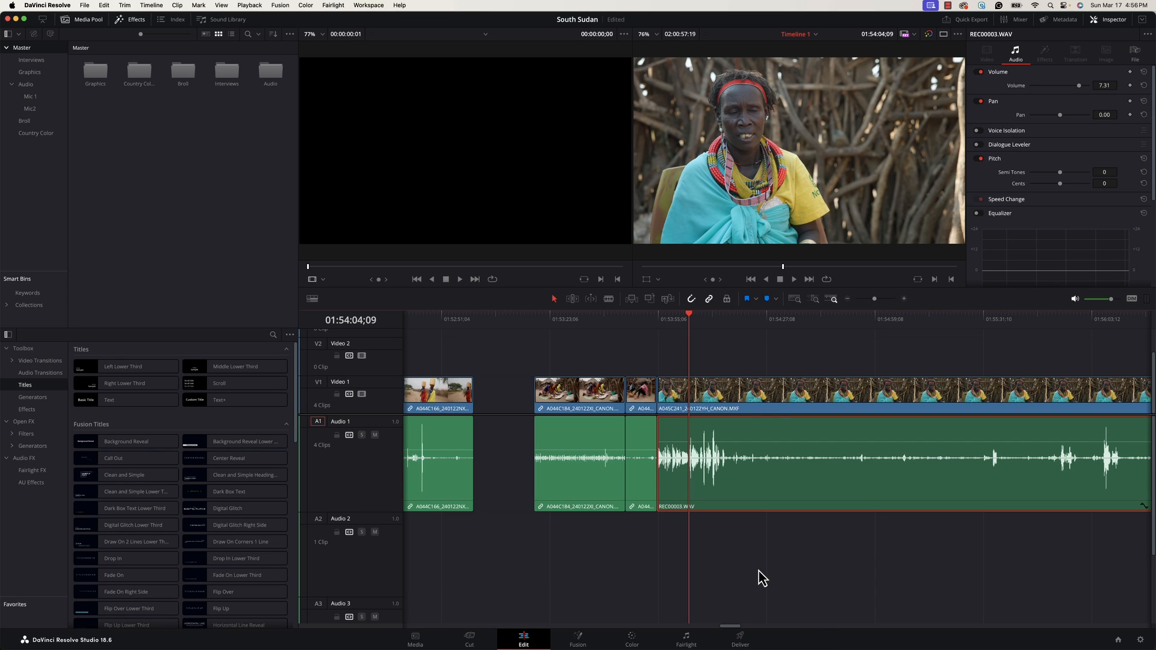
{"action": "mouse_move", "coordinate": [746, 372]}
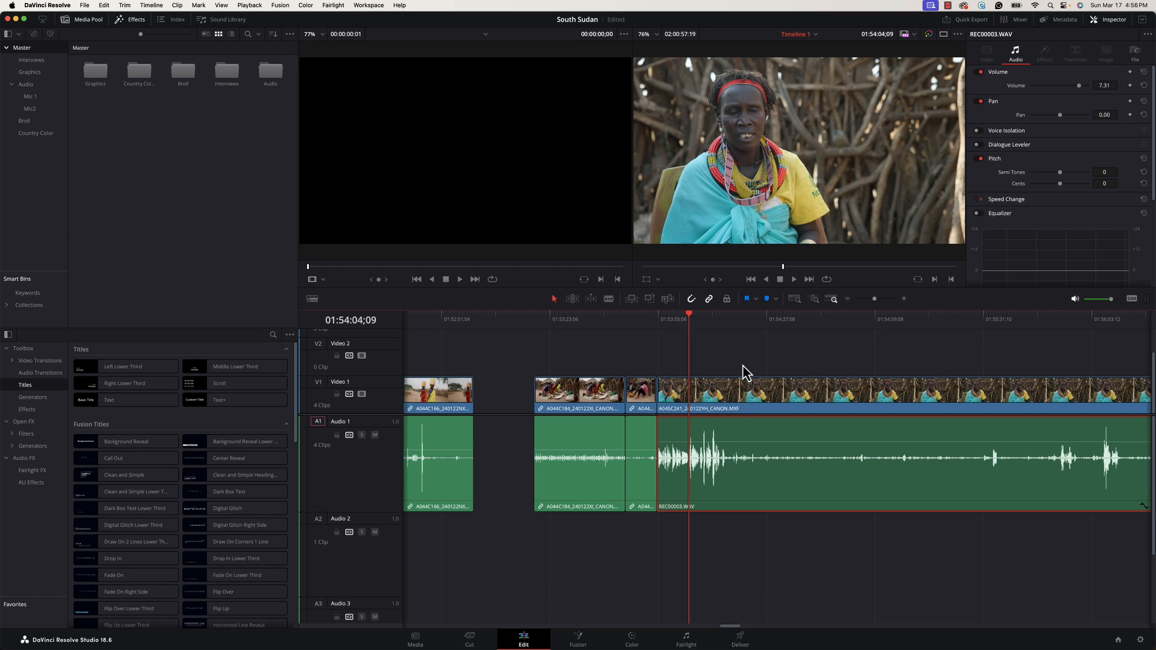
{"action": "left_click", "coordinate": [734, 395]}
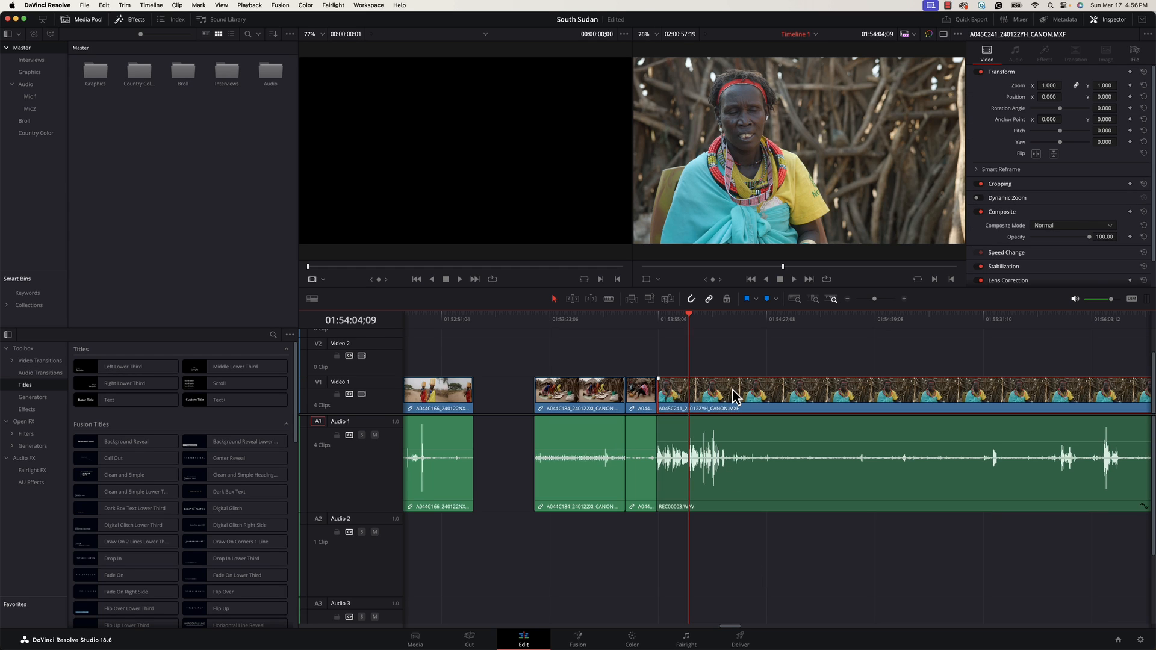
{"action": "left_click", "coordinate": [752, 457]}
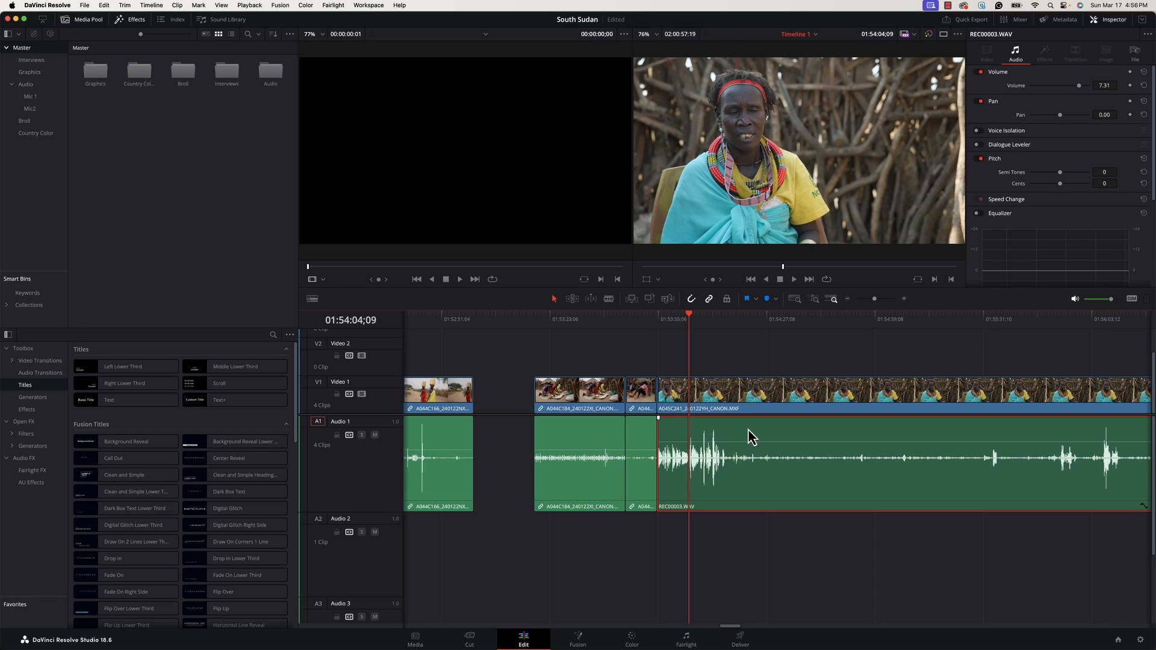
{"action": "mouse_move", "coordinate": [750, 379]}
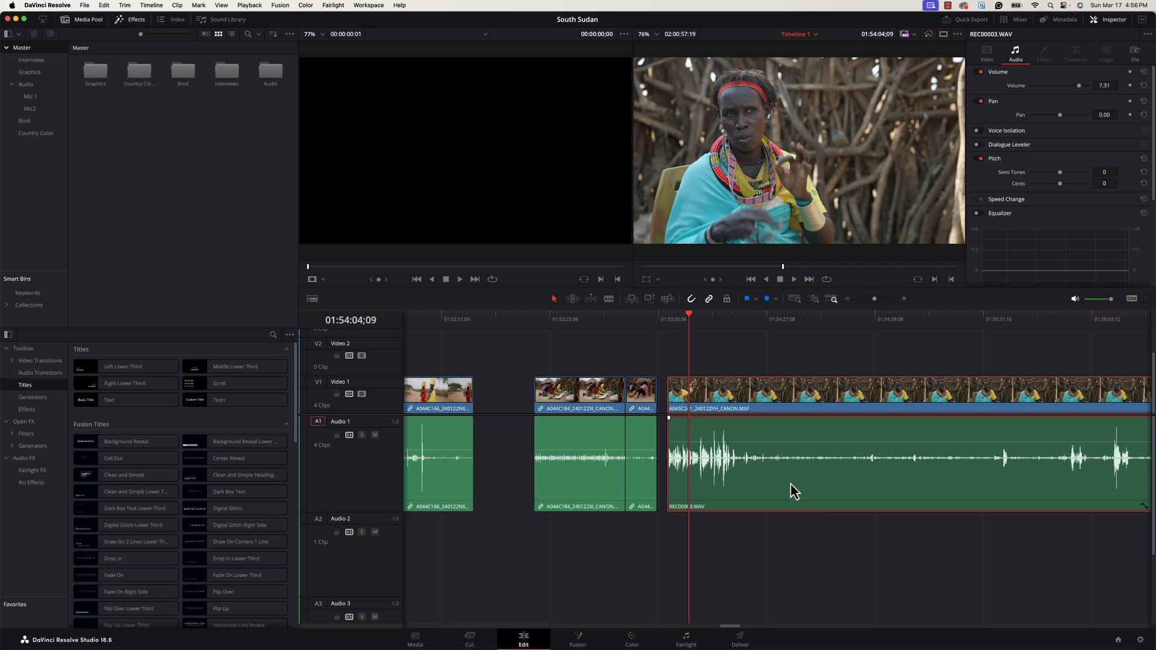
{"action": "mouse_move", "coordinate": [828, 510]}
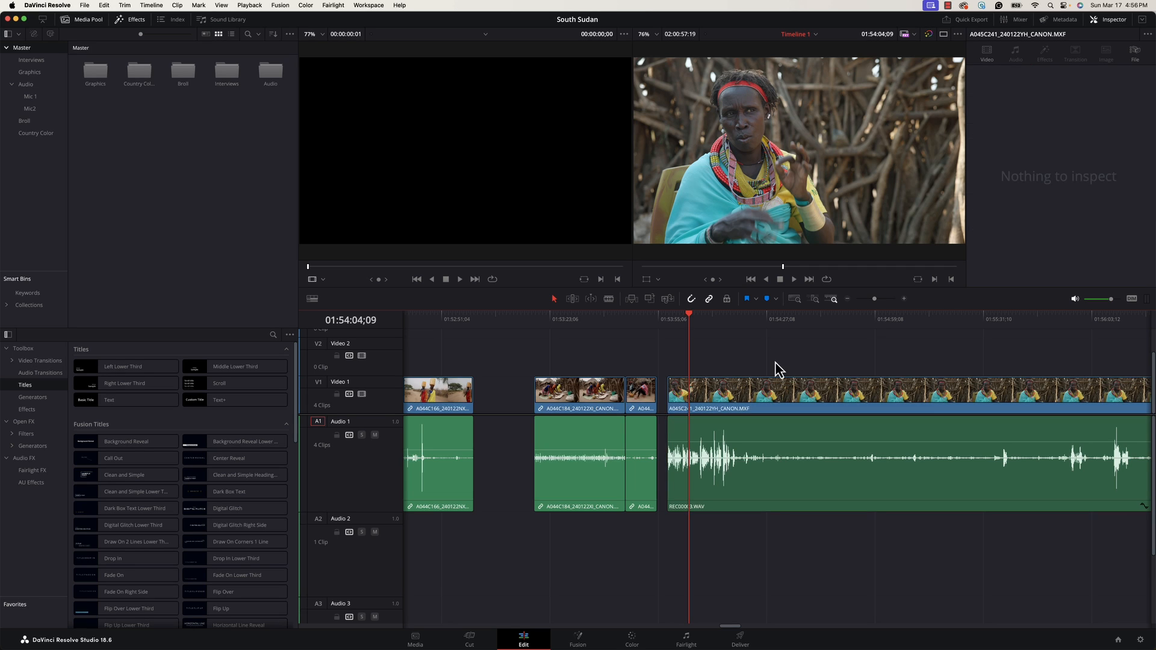
{"action": "mouse_move", "coordinate": [741, 362]}
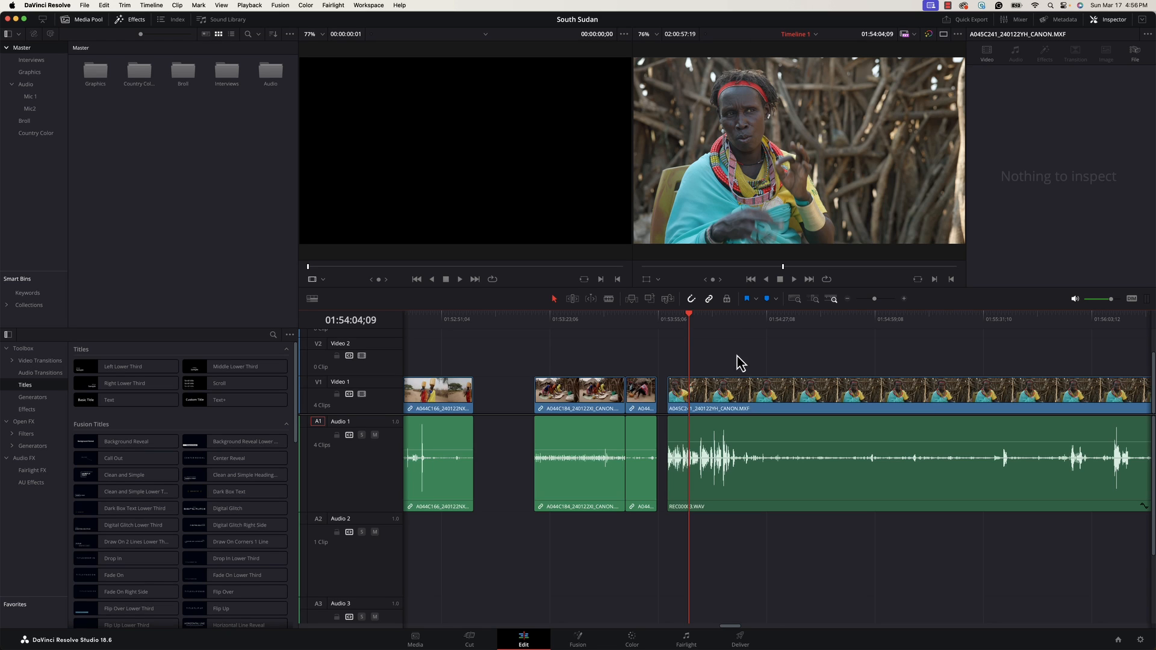
Clear the selection, then select the interview video clip plus the REC00003.WAV audio clip.
{"action": "left_click", "coordinate": [847, 461]}
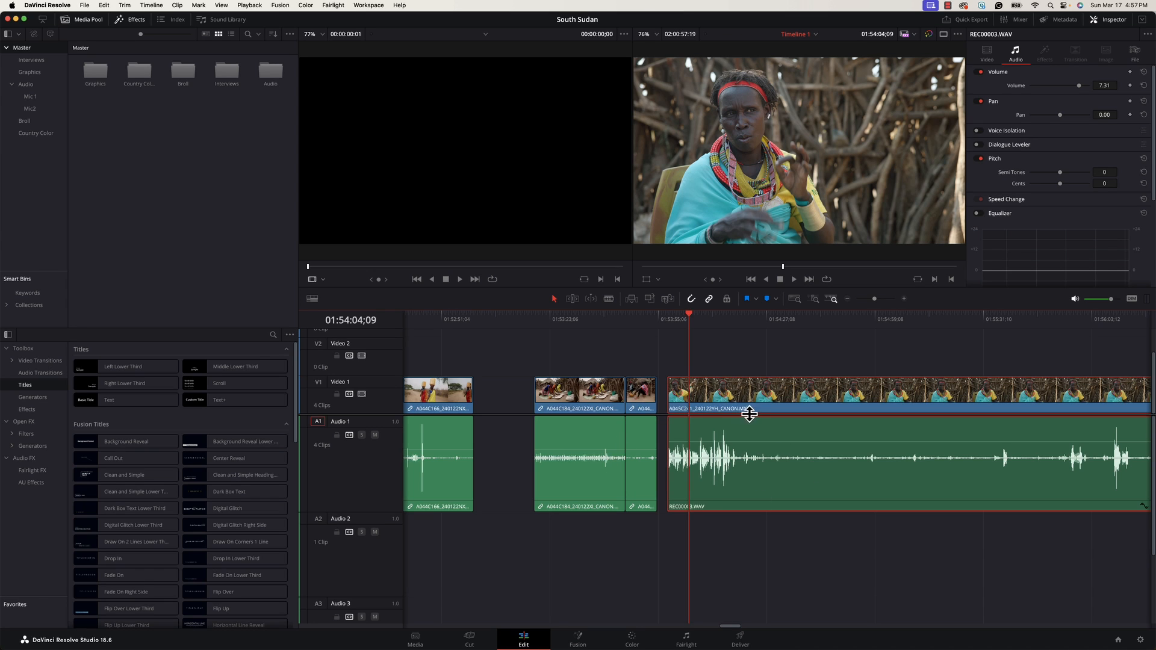
{"action": "left_click", "coordinate": [793, 394]}
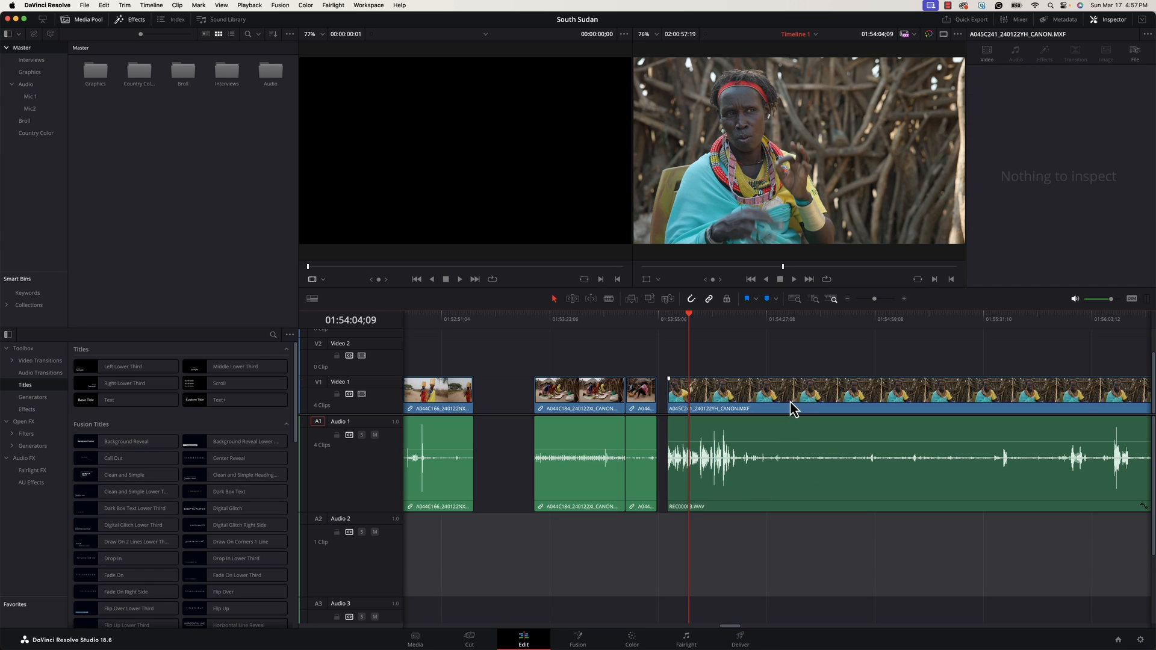
{"action": "mouse_move", "coordinate": [749, 398]}
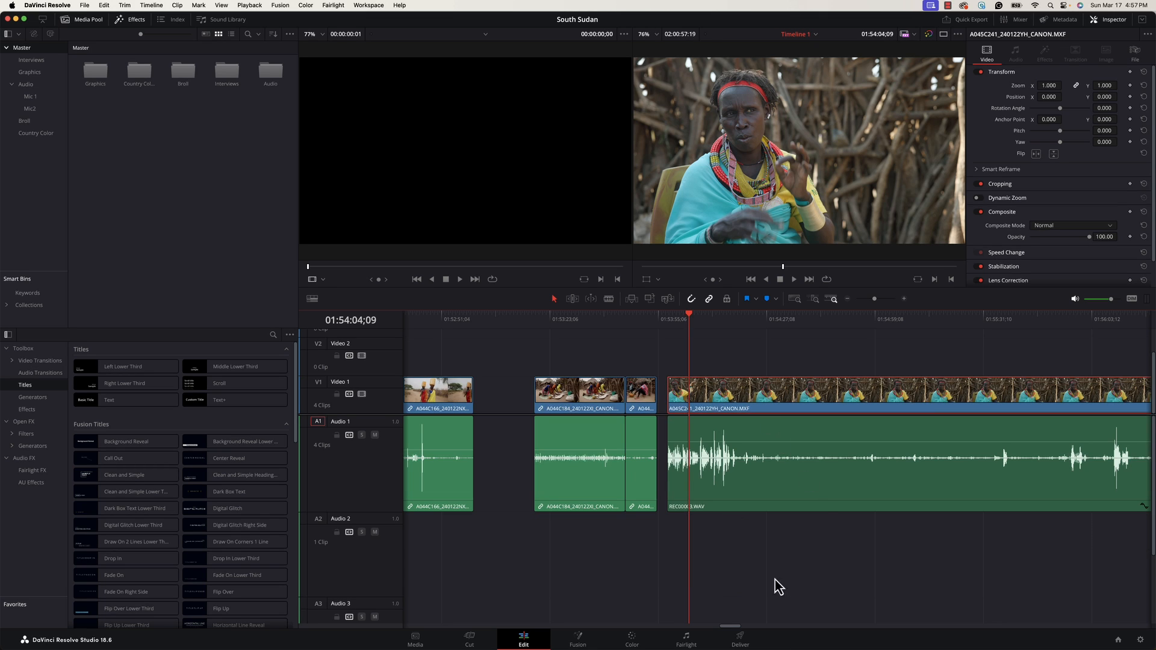
{"action": "left_click", "coordinate": [755, 457]}
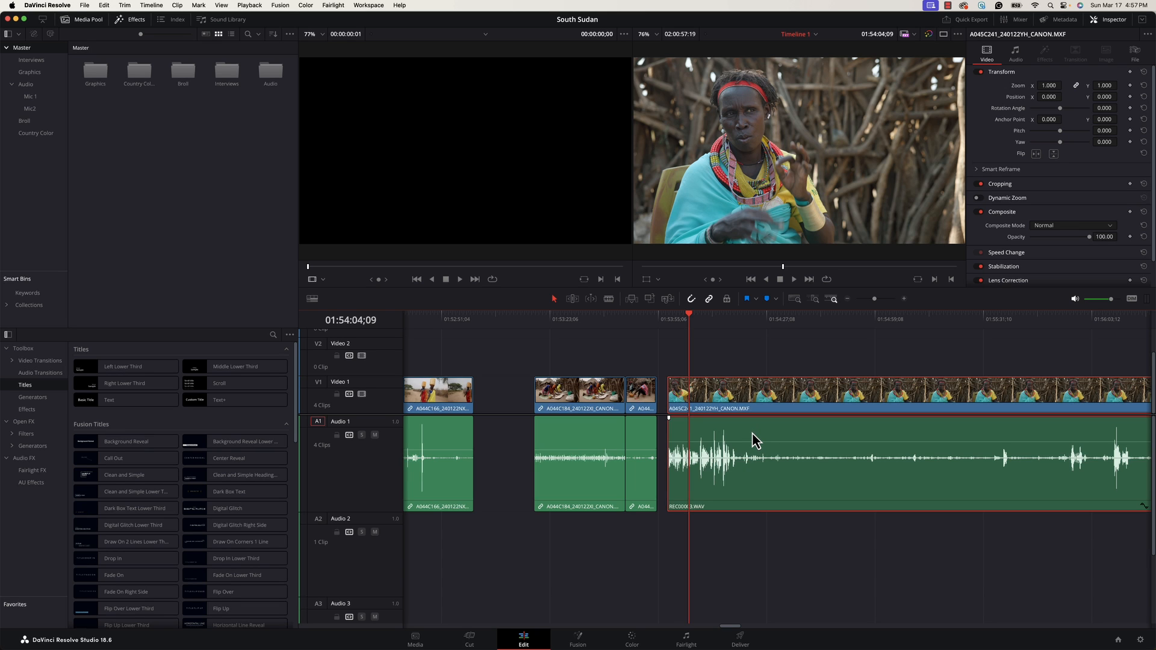
{"action": "mouse_move", "coordinate": [750, 398]}
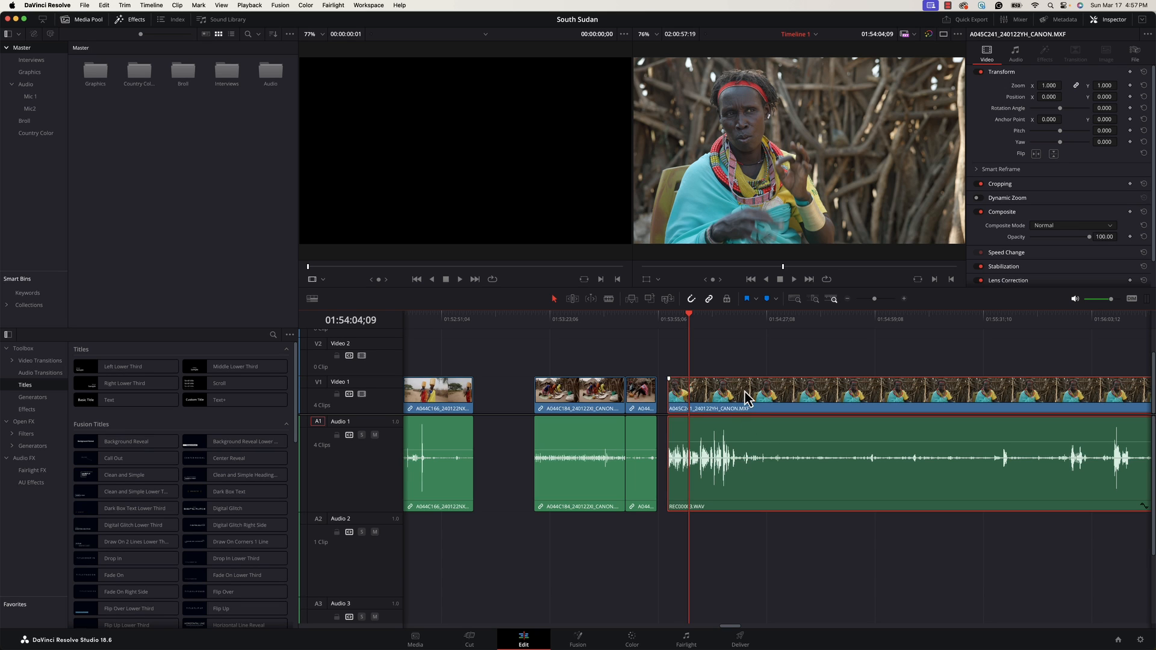
Link the interview video with REC00003.WAV from the right-click menu, then select the audio to verify.
{"action": "right_click", "coordinate": [747, 398]}
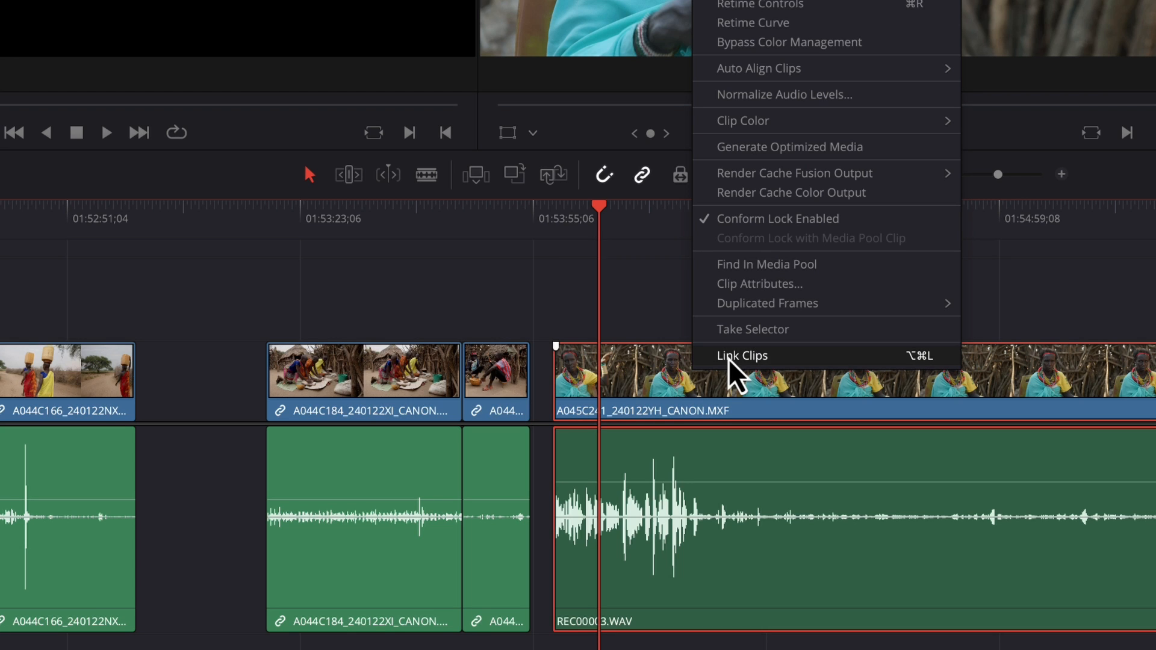
{"action": "mouse_move", "coordinate": [774, 375]}
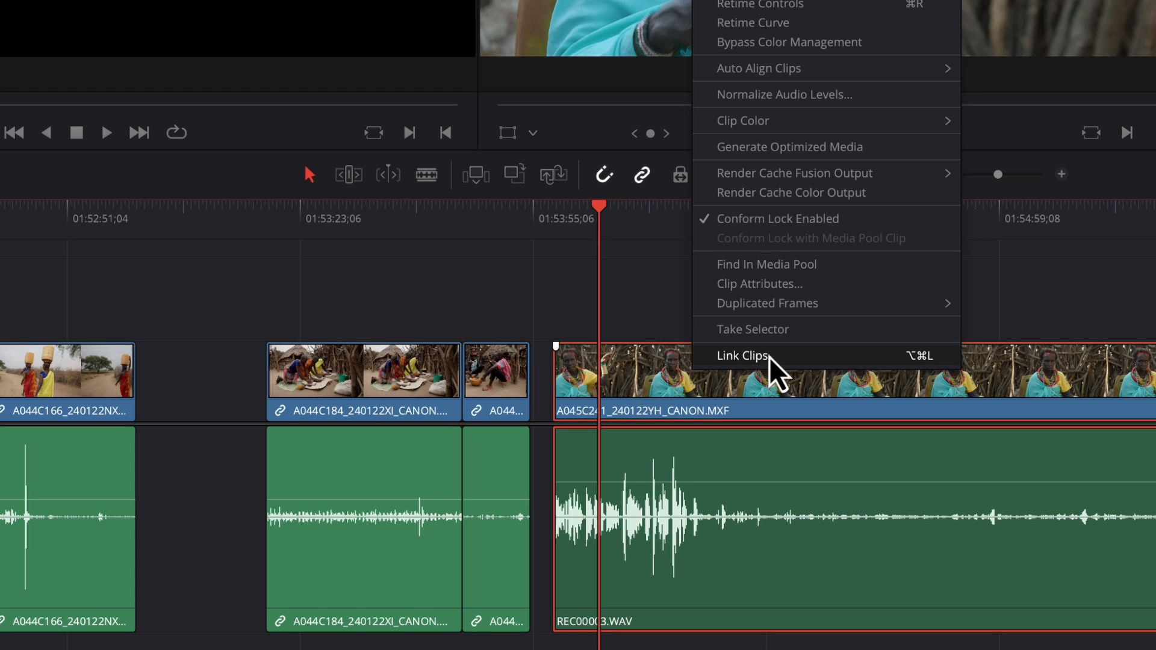
{"action": "left_click", "coordinate": [742, 355]}
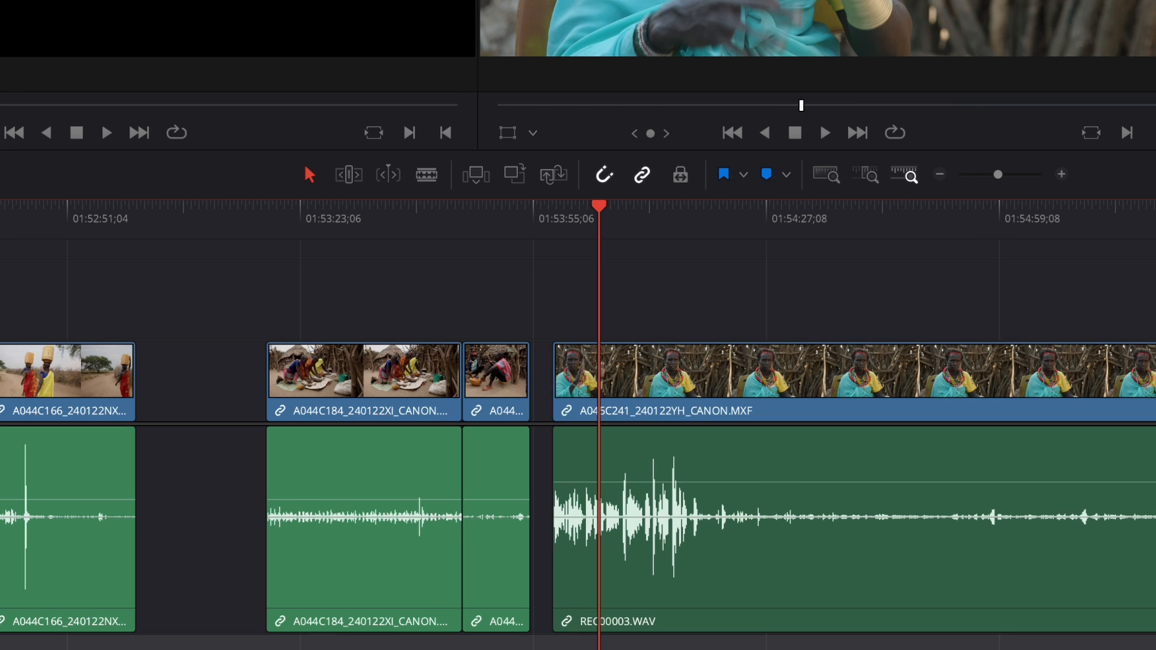
{"action": "left_click", "coordinate": [722, 388]}
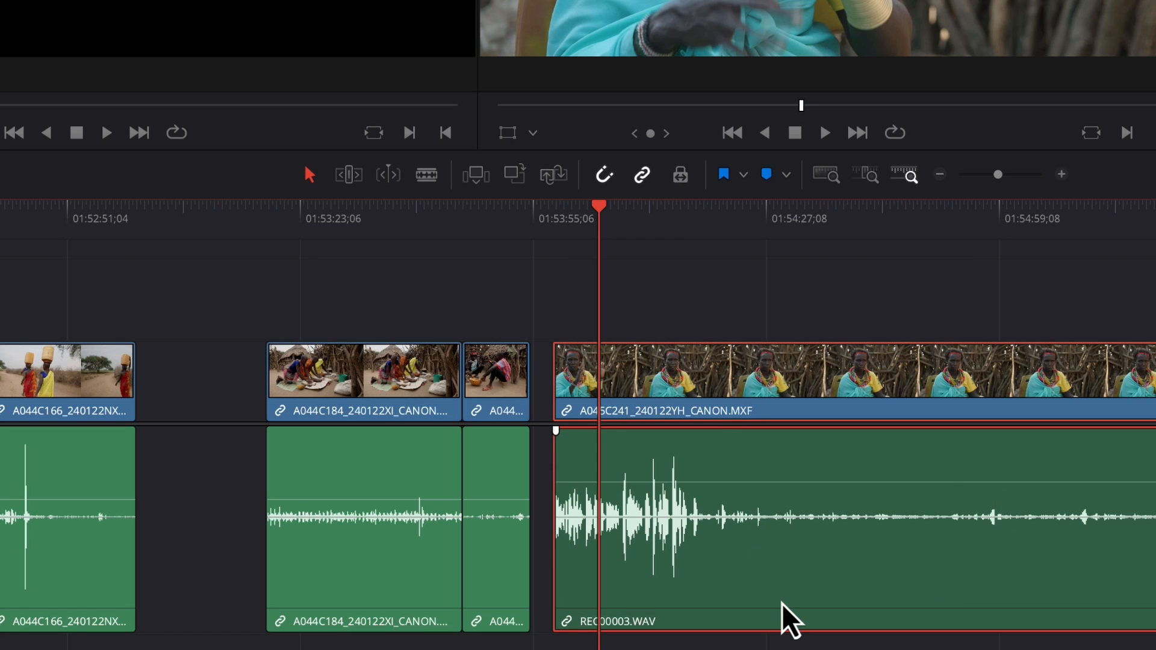
{"action": "mouse_move", "coordinate": [847, 574]}
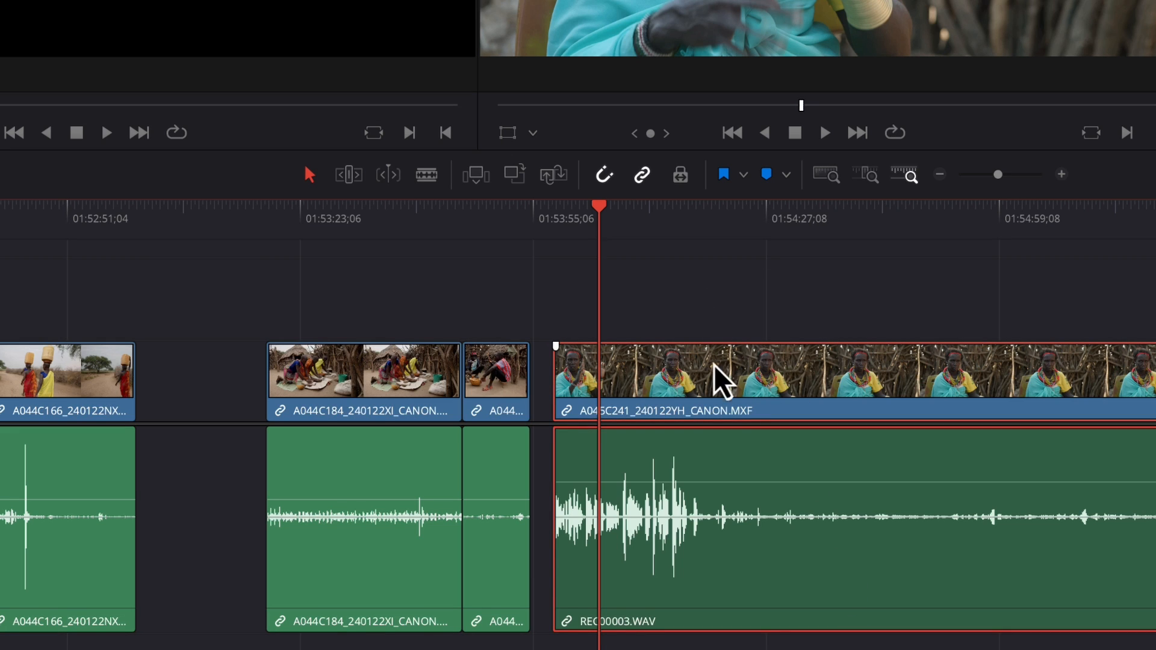
{"action": "mouse_move", "coordinate": [730, 384]}
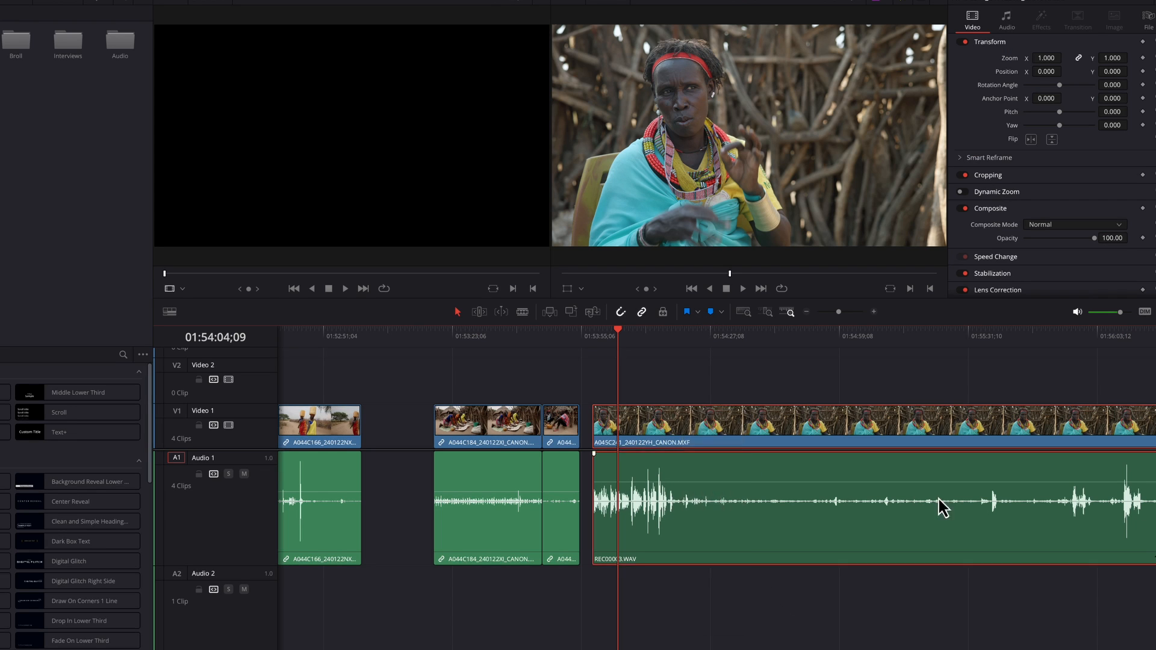
{"action": "left_click", "coordinate": [470, 336]}
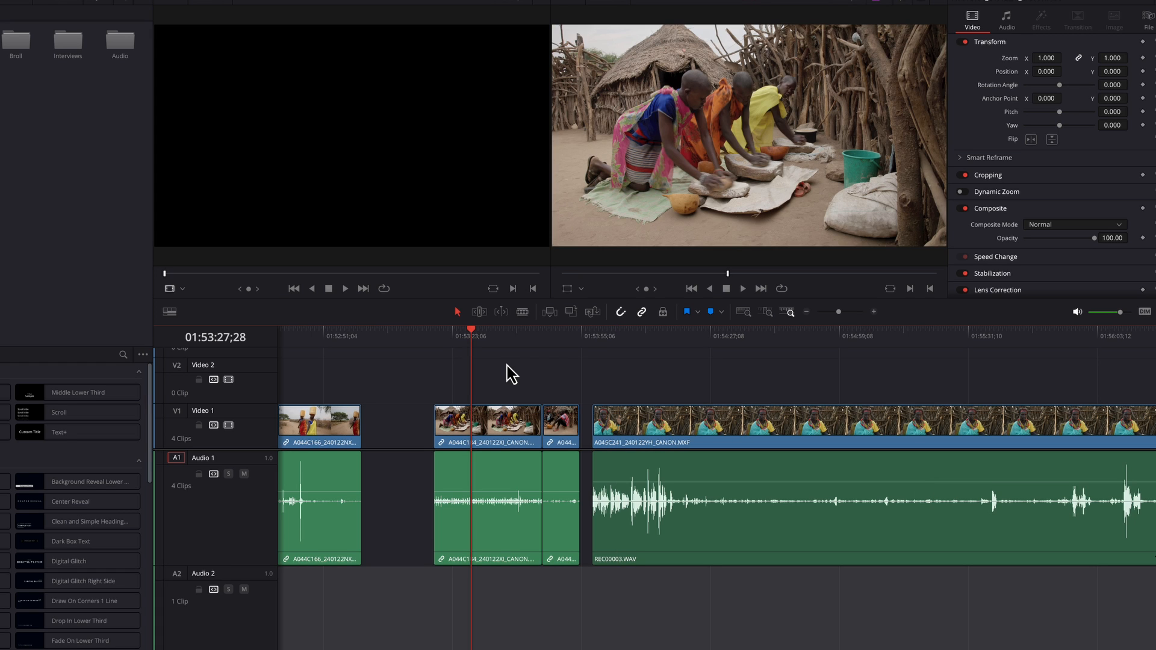
{"action": "mouse_move", "coordinate": [516, 382]}
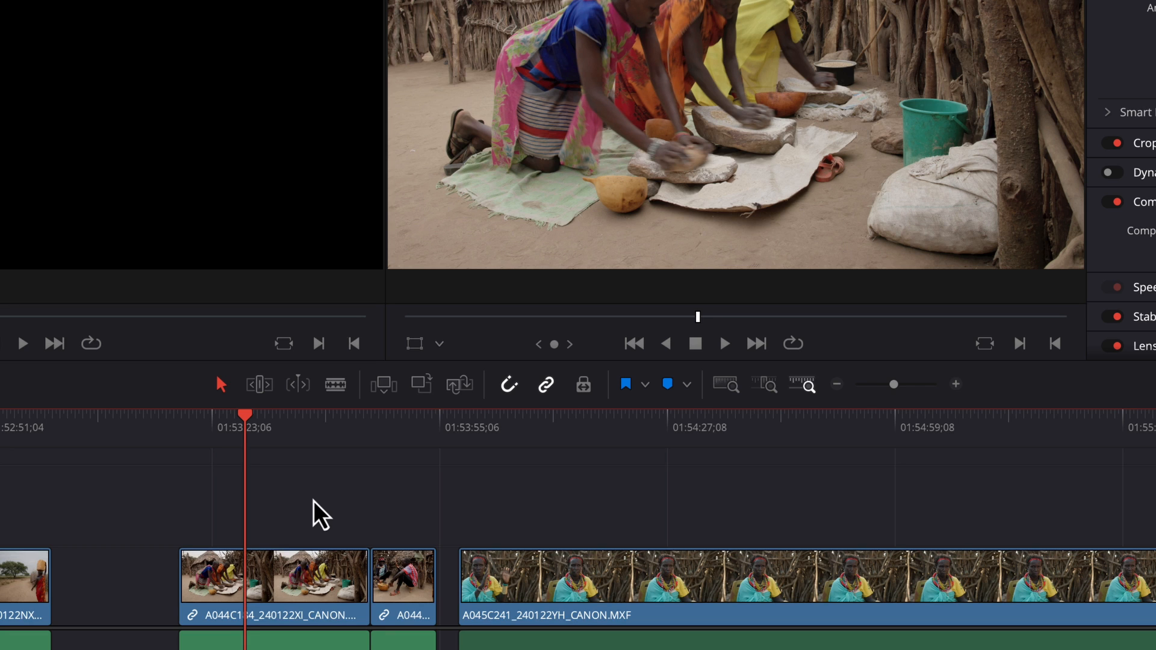
{"action": "left_click", "coordinate": [542, 427]}
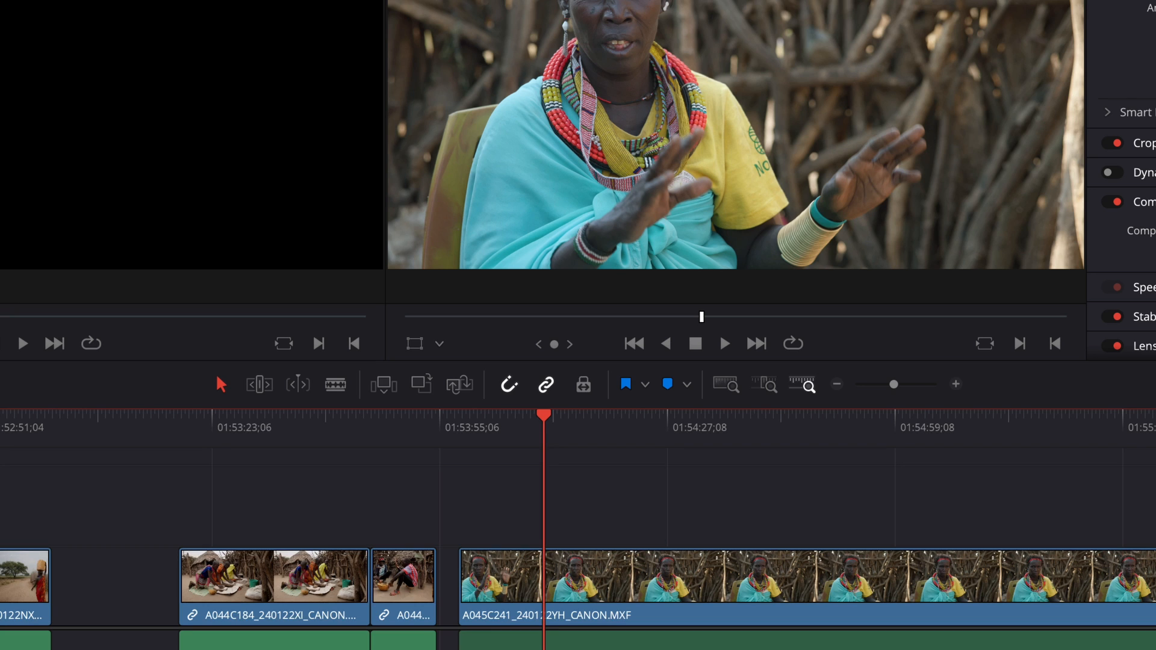
{"action": "mouse_move", "coordinate": [627, 451]}
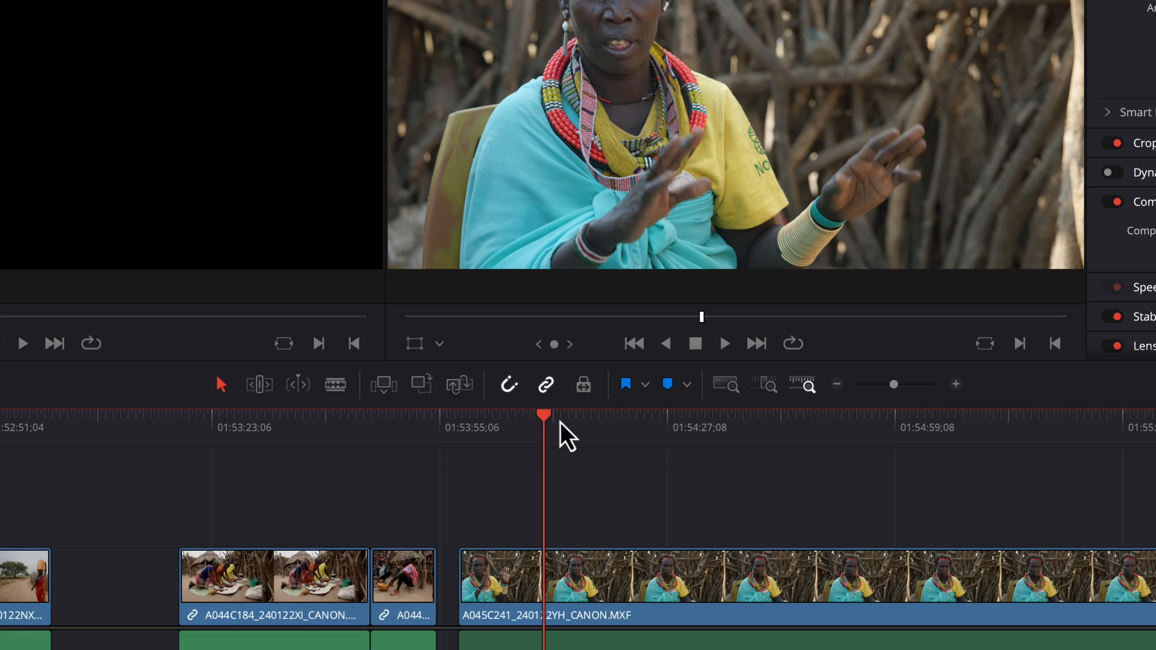
{"action": "mouse_move", "coordinate": [651, 518]}
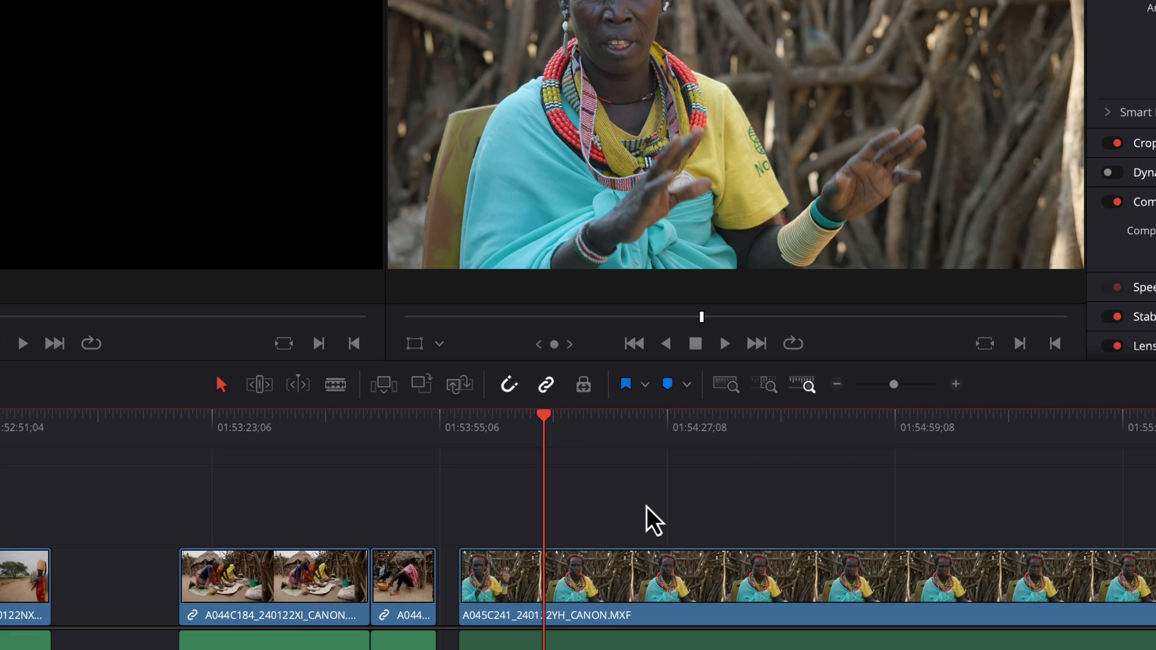
{"action": "left_click", "coordinate": [642, 582]}
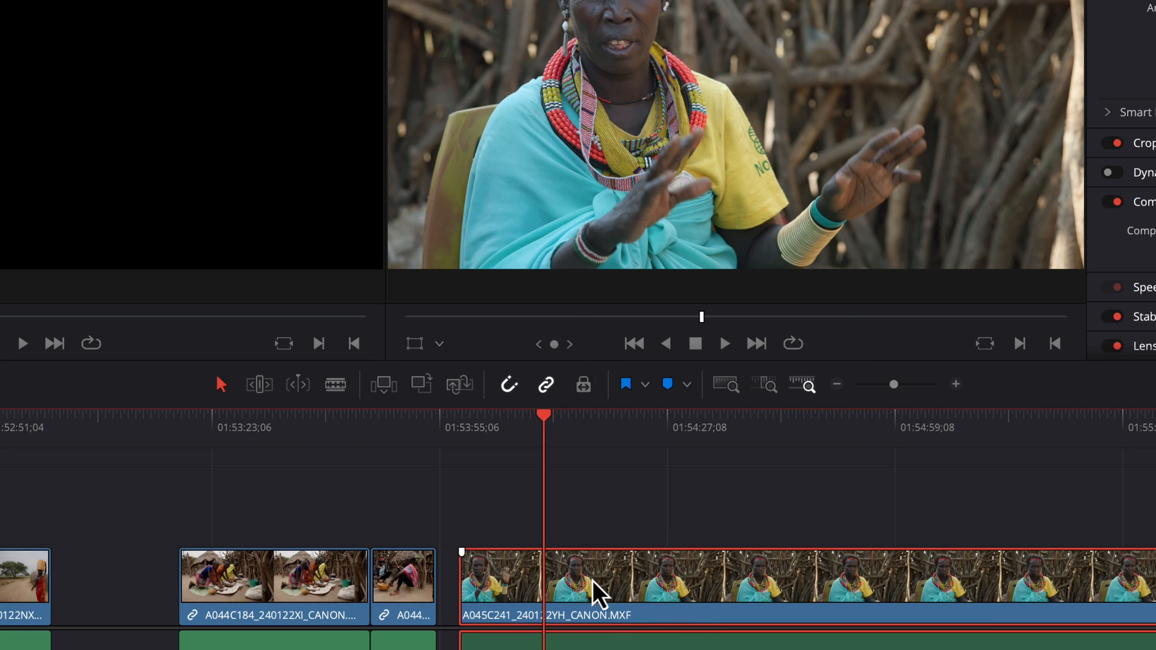
Apply Link Clips to the selected interview video and WAV audio.
{"action": "right_click", "coordinate": [597, 591]}
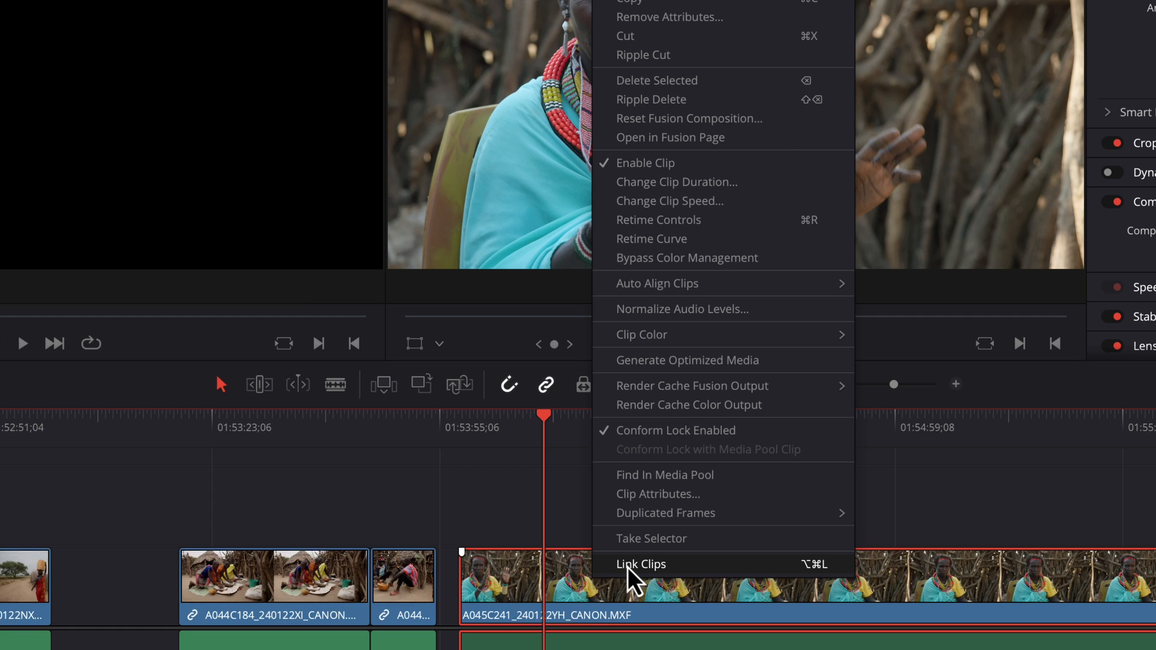
{"action": "left_click", "coordinate": [640, 564]}
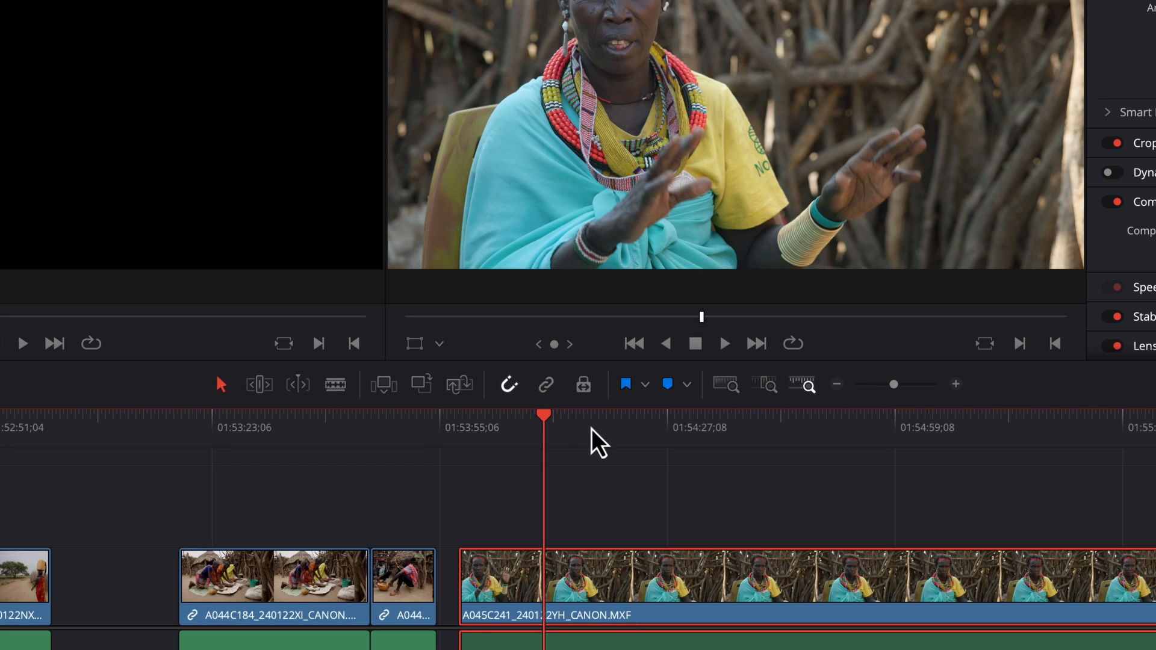
{"action": "mouse_move", "coordinate": [579, 446]}
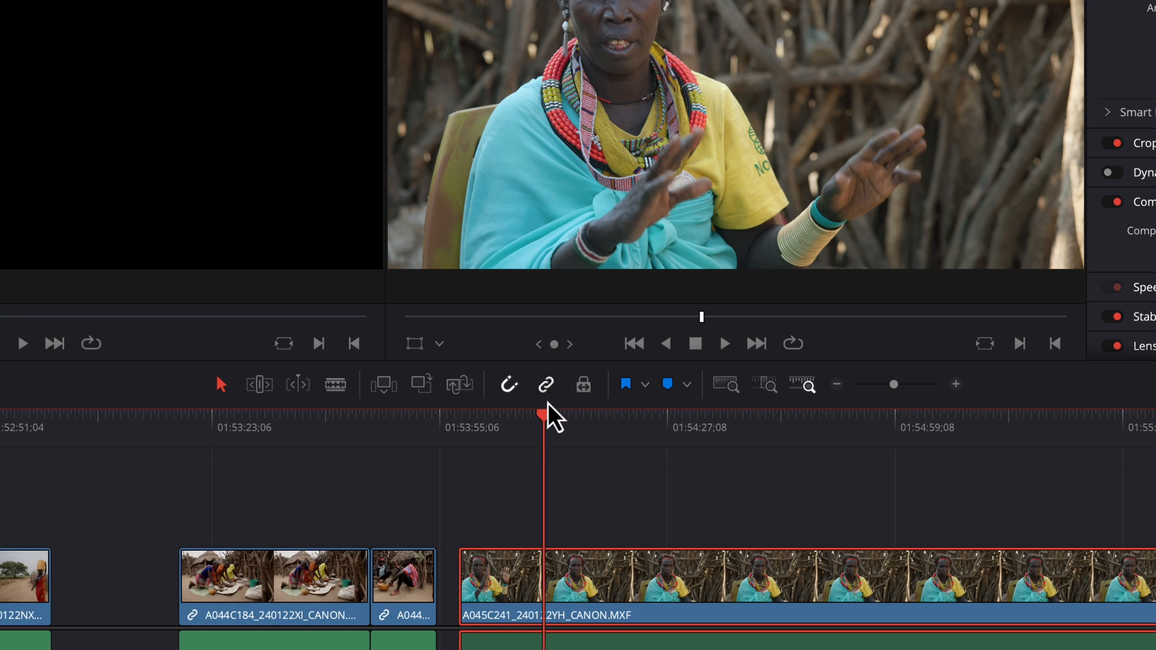
{"action": "mouse_move", "coordinate": [522, 437]}
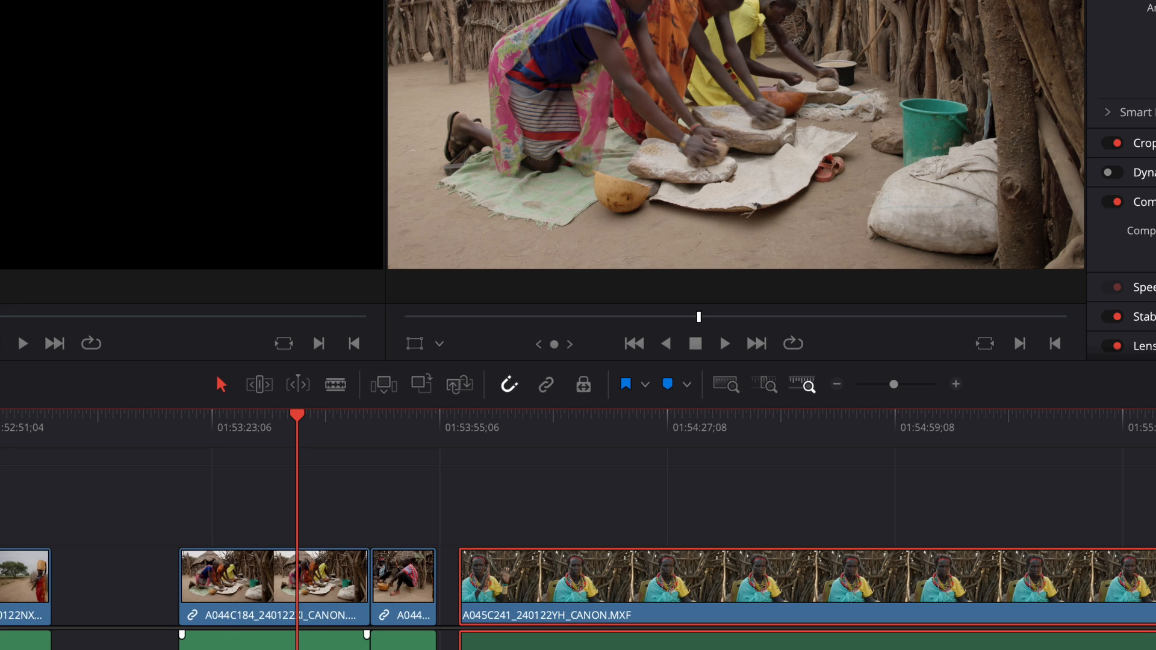
{"action": "mouse_move", "coordinate": [255, 585]}
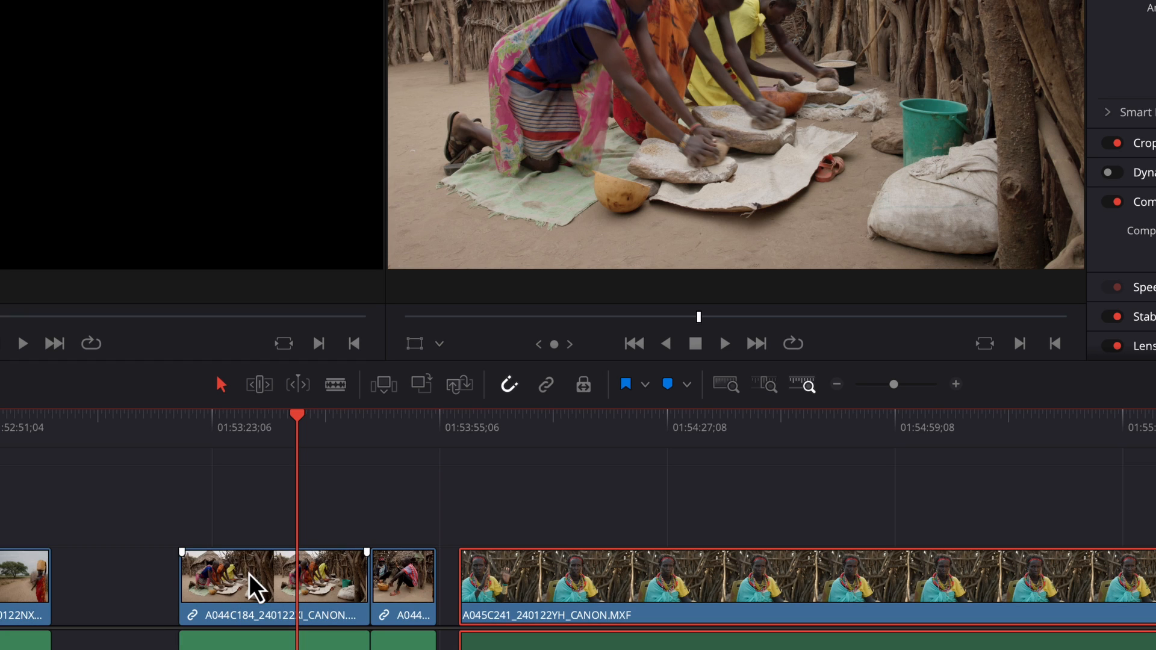
Select the grinding clip's video and audio, shift them left, then deselect.
{"action": "left_click", "coordinate": [273, 586]}
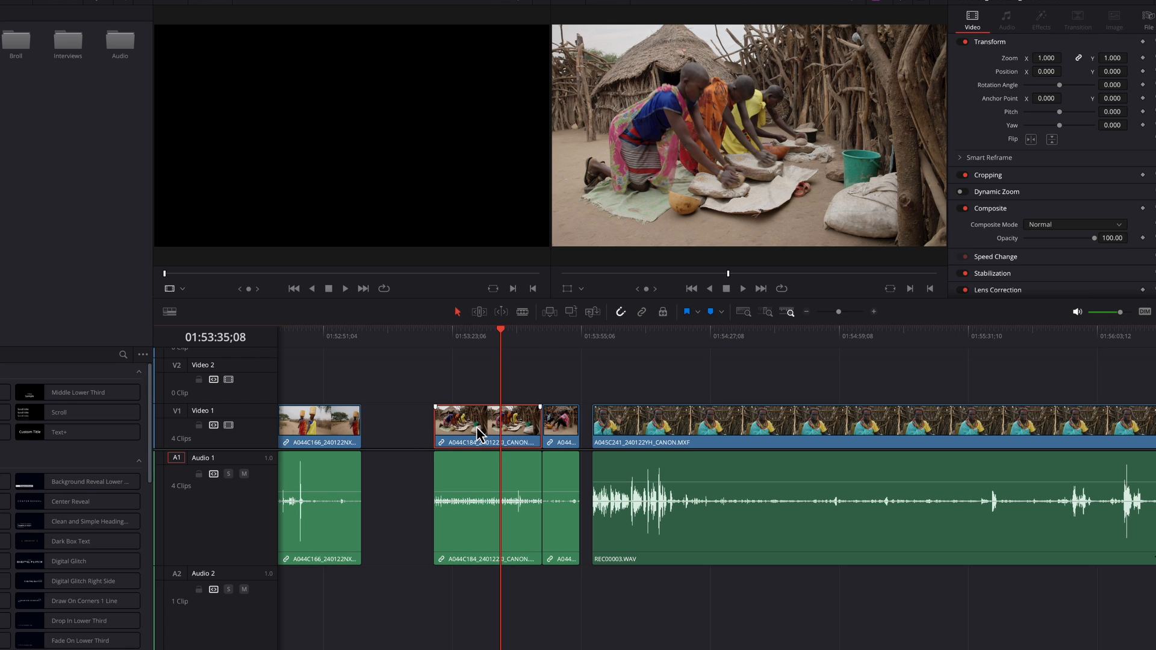
{"action": "left_click", "coordinate": [1006, 19]}
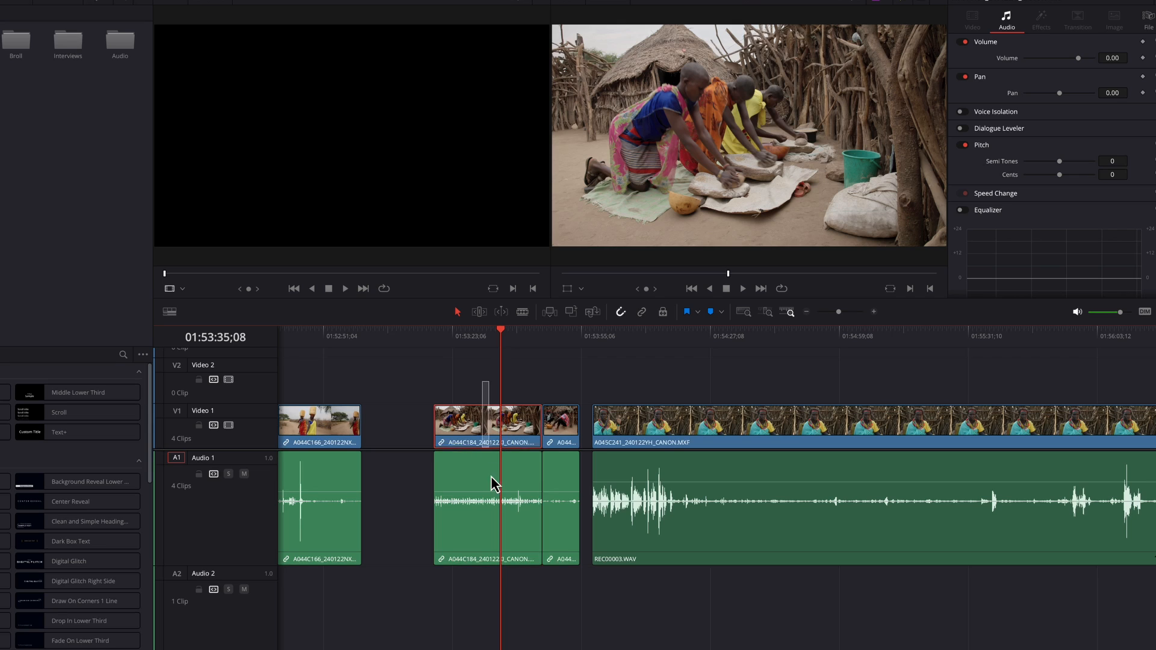
{"action": "left_click", "coordinate": [486, 426]}
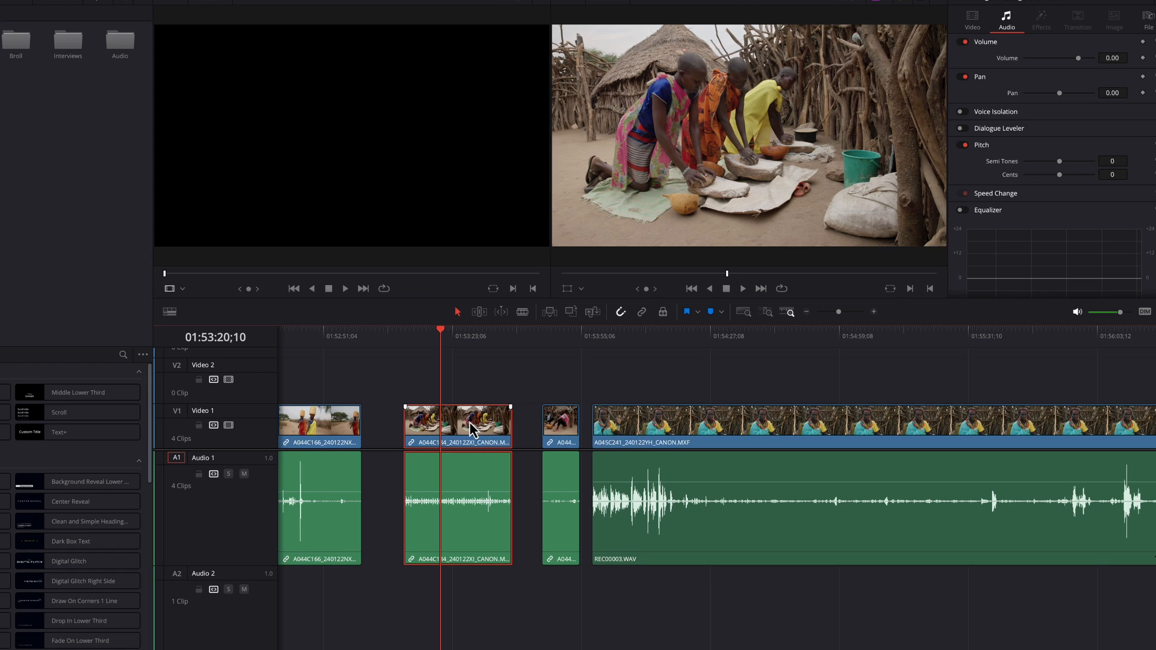
{"action": "mouse_move", "coordinate": [520, 381]}
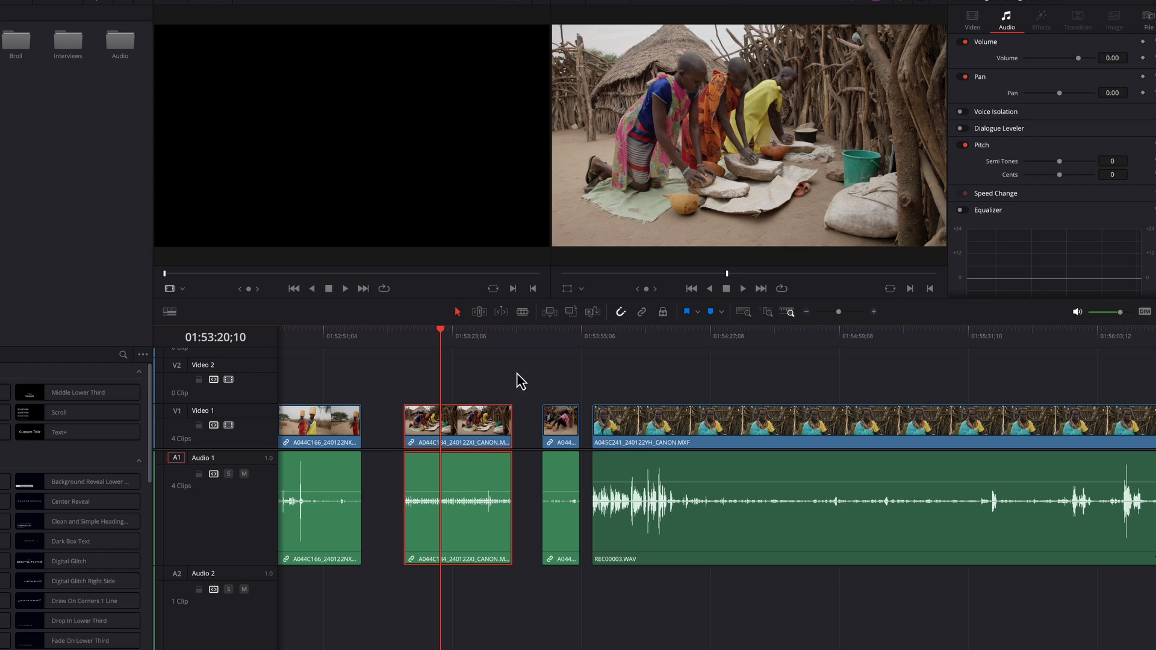
{"action": "mouse_move", "coordinate": [532, 369]}
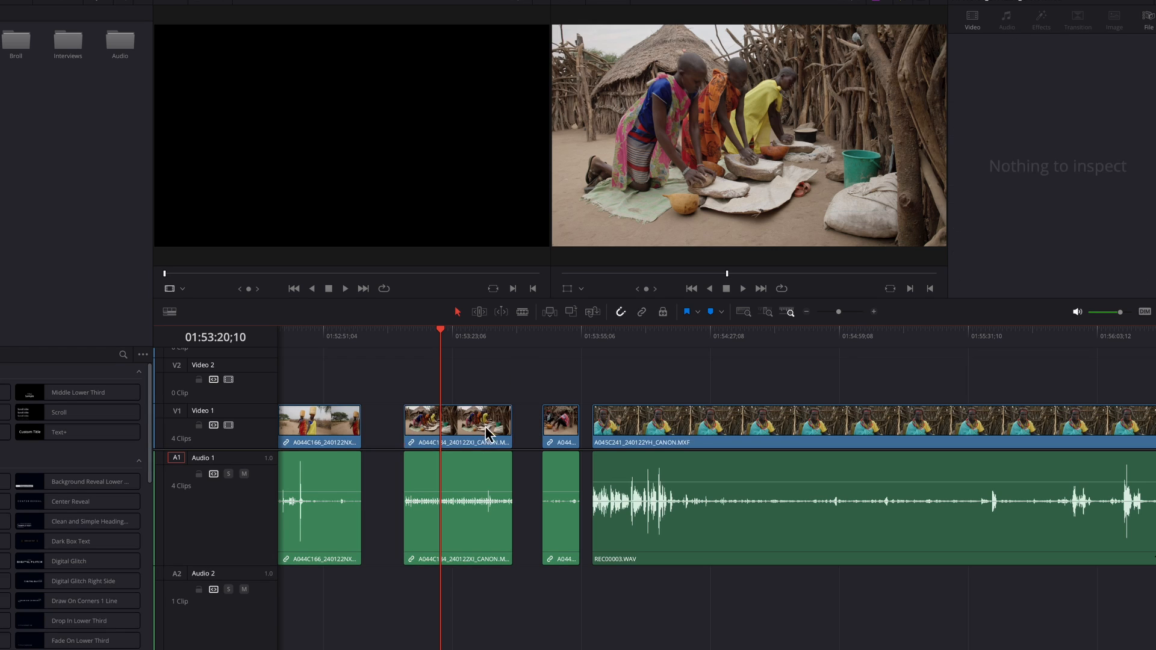
{"action": "left_click", "coordinate": [457, 505]}
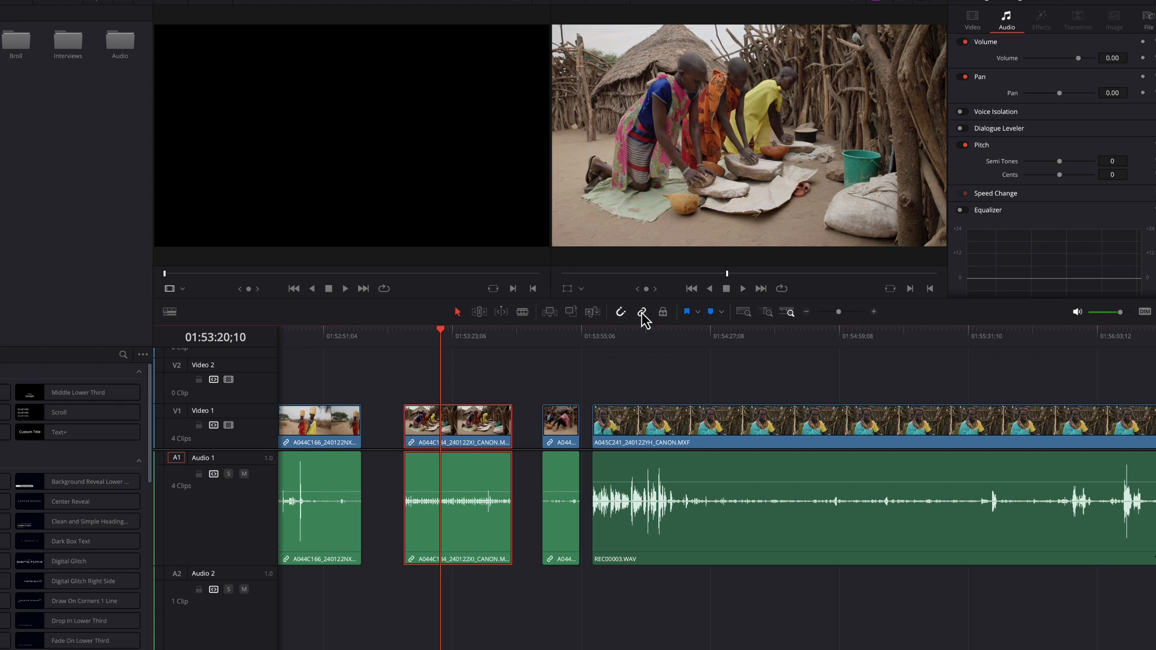
Re-enable Linked Selection and select the grinding clip's video and audio together.
{"action": "left_click", "coordinate": [643, 312]}
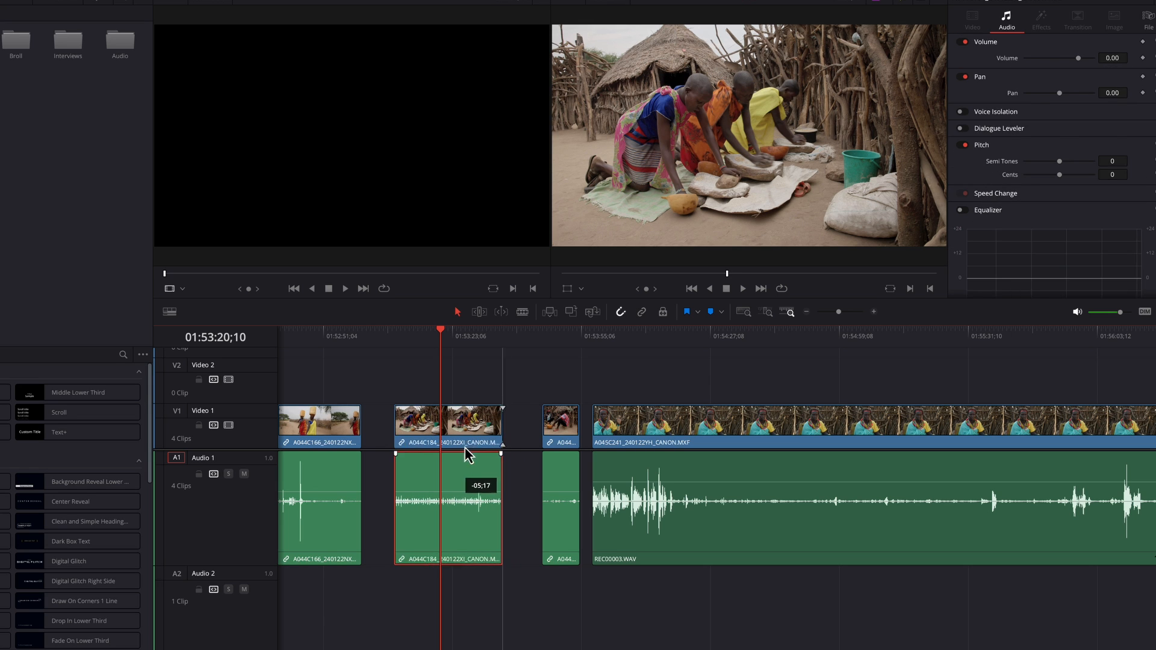
{"action": "left_click", "coordinate": [972, 16]}
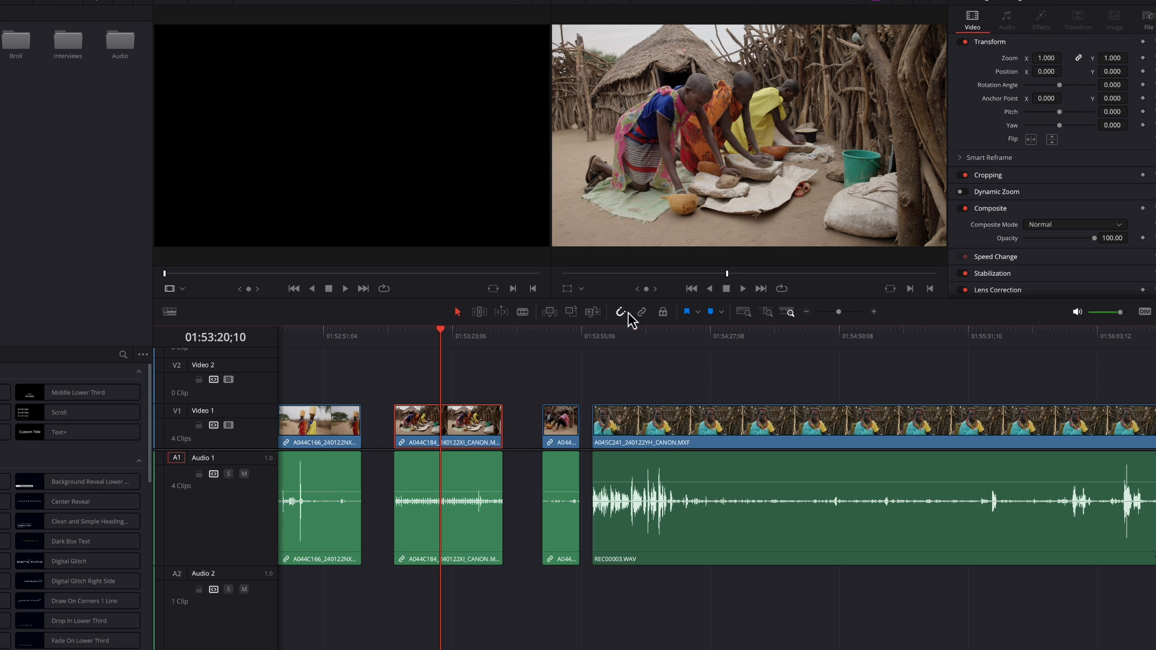
{"action": "mouse_move", "coordinate": [472, 394]}
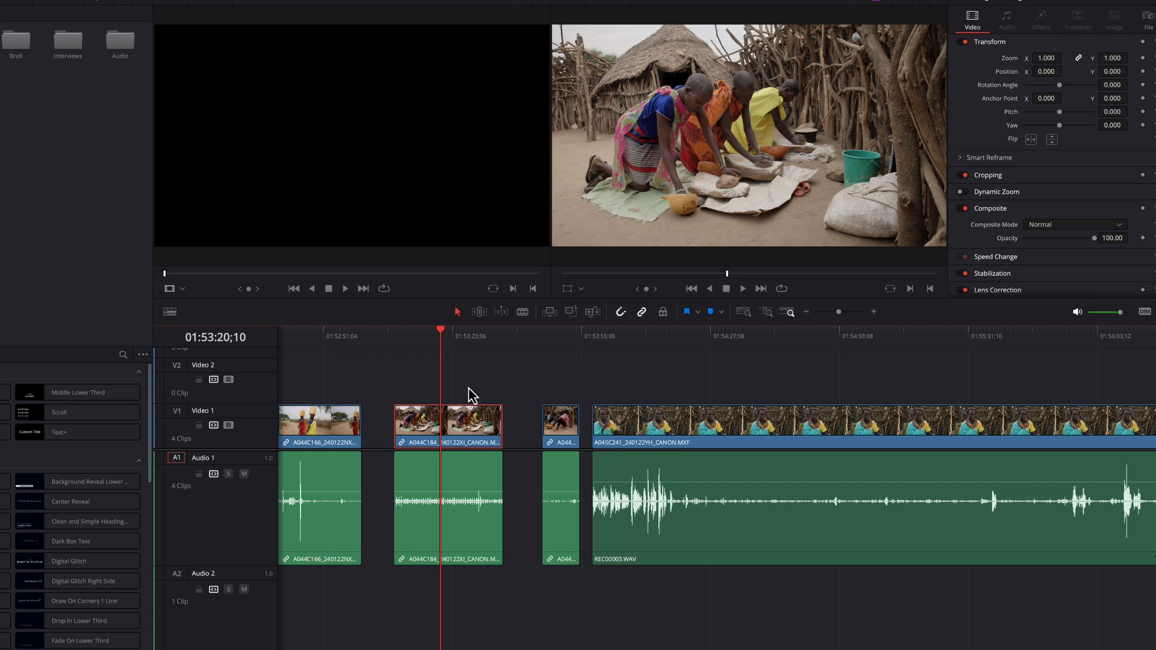
{"action": "left_click", "coordinate": [470, 426]}
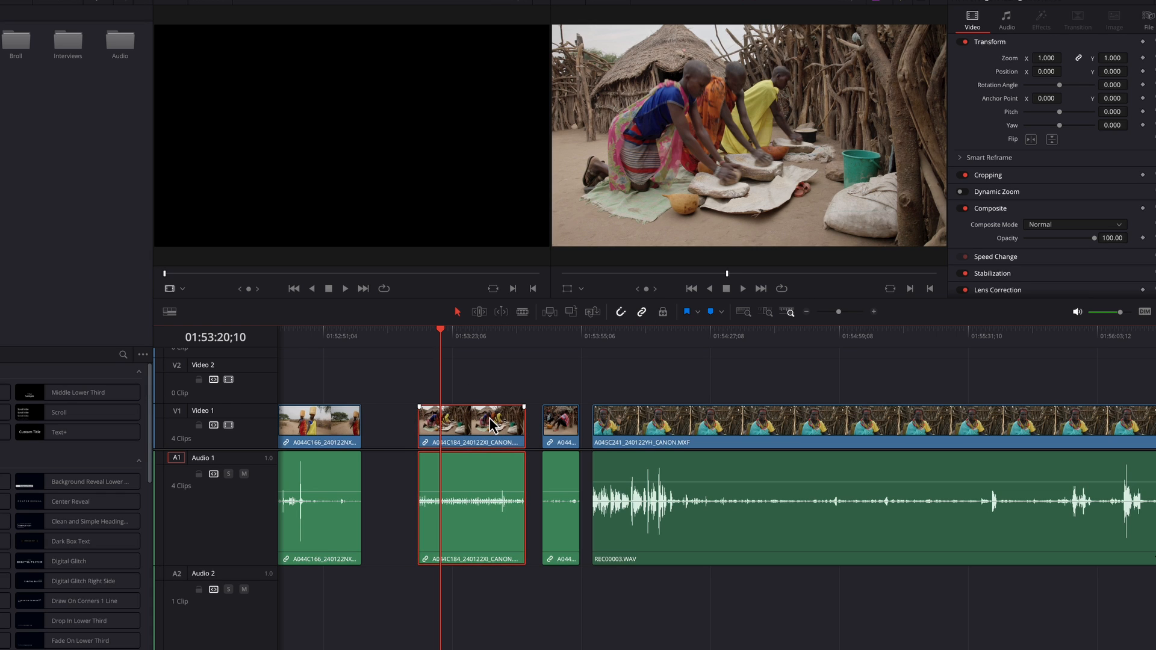